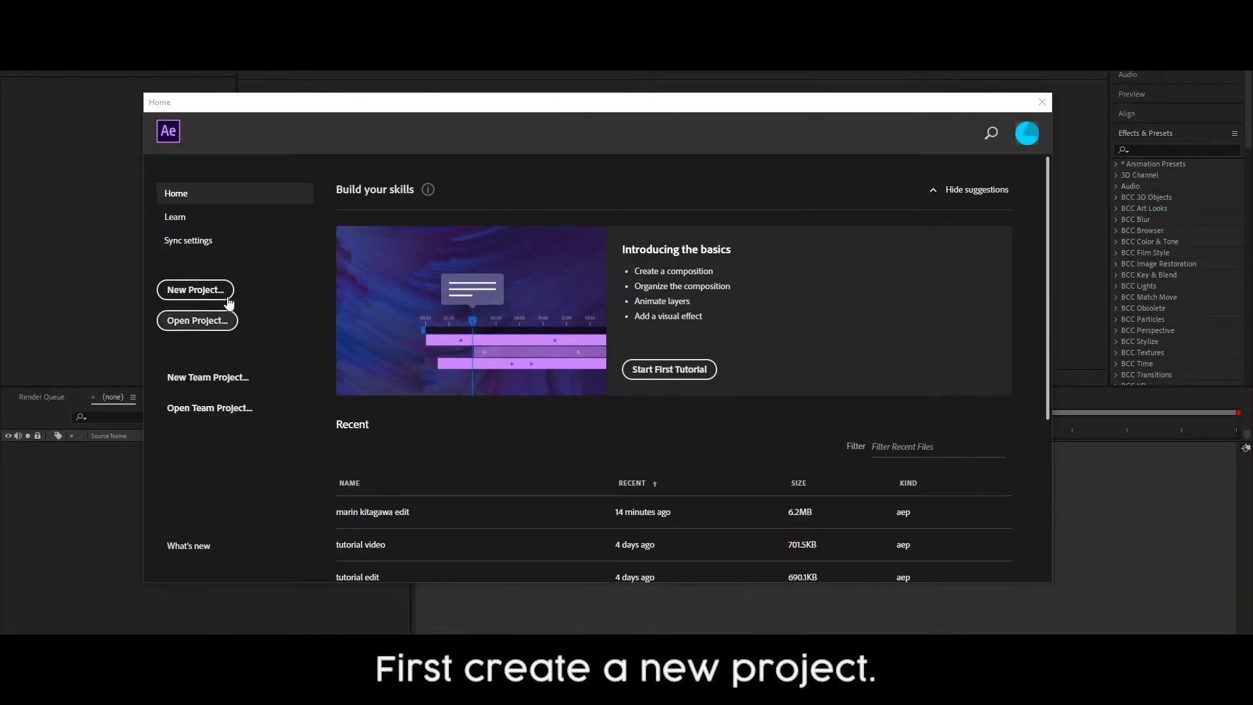
# Create a new project with an HDTV 1080 29.97 composition holding the anime clip.
pyautogui.click(195, 290)
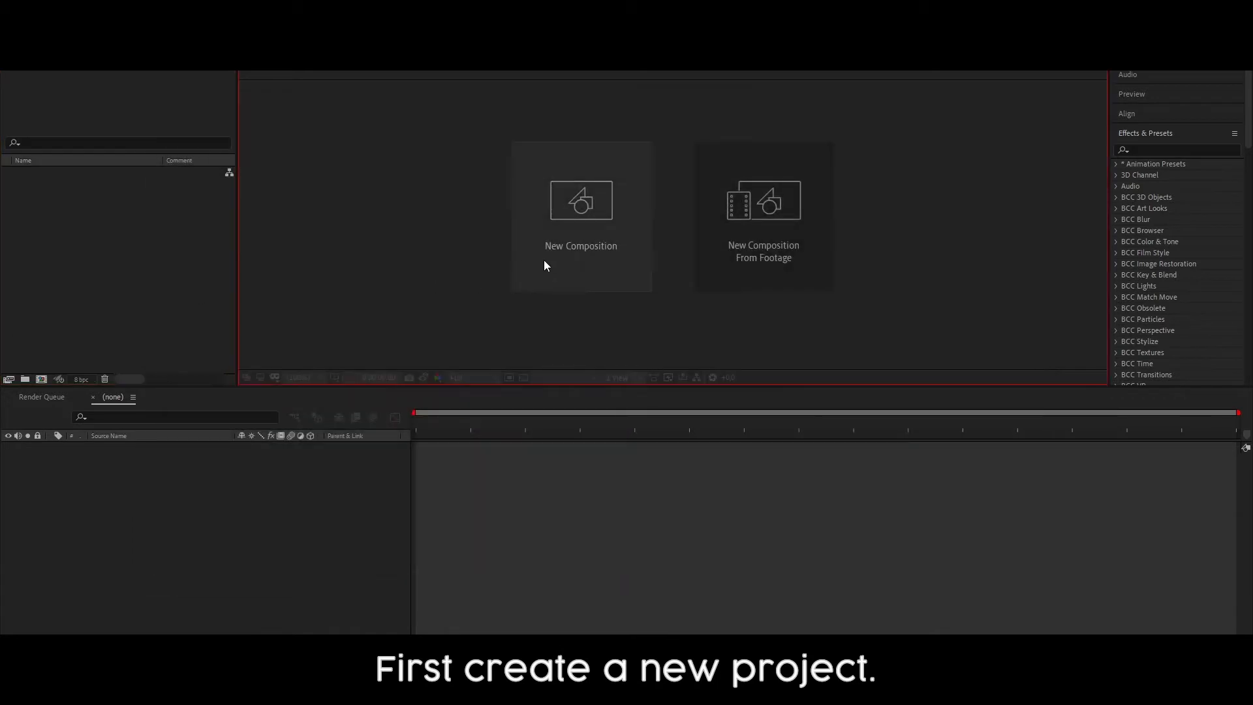
pyautogui.click(581, 200)
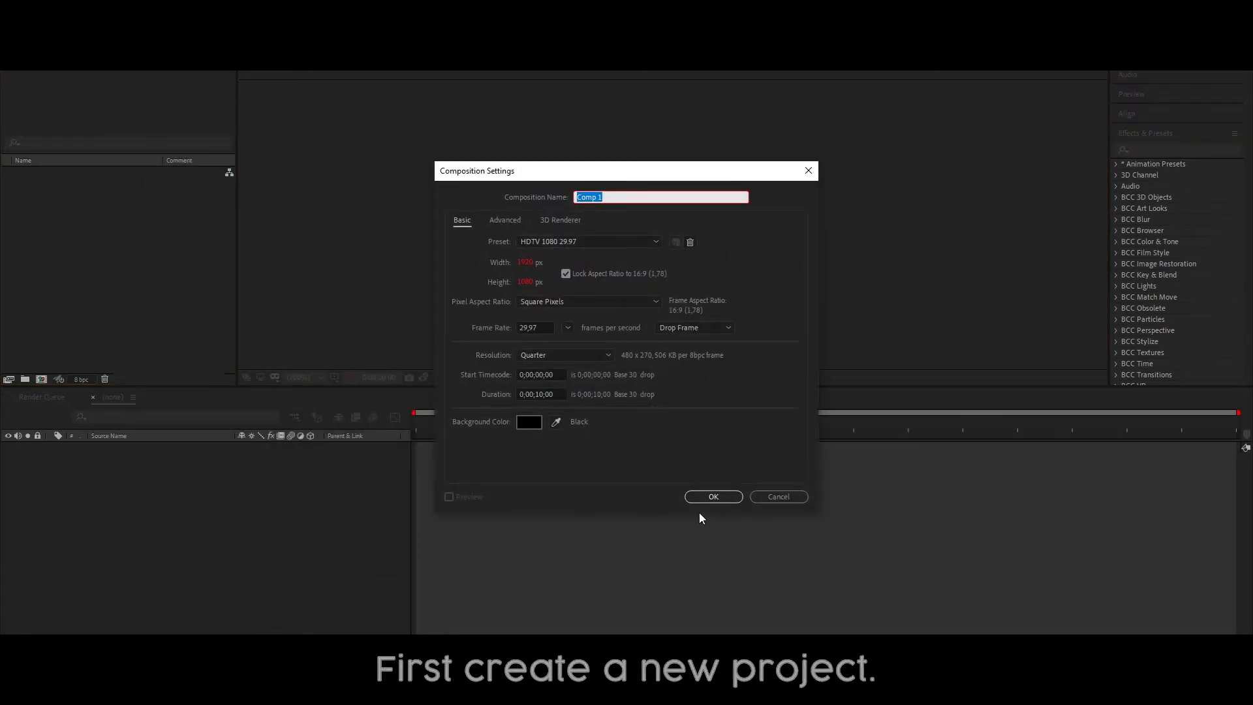
pyautogui.click(713, 497)
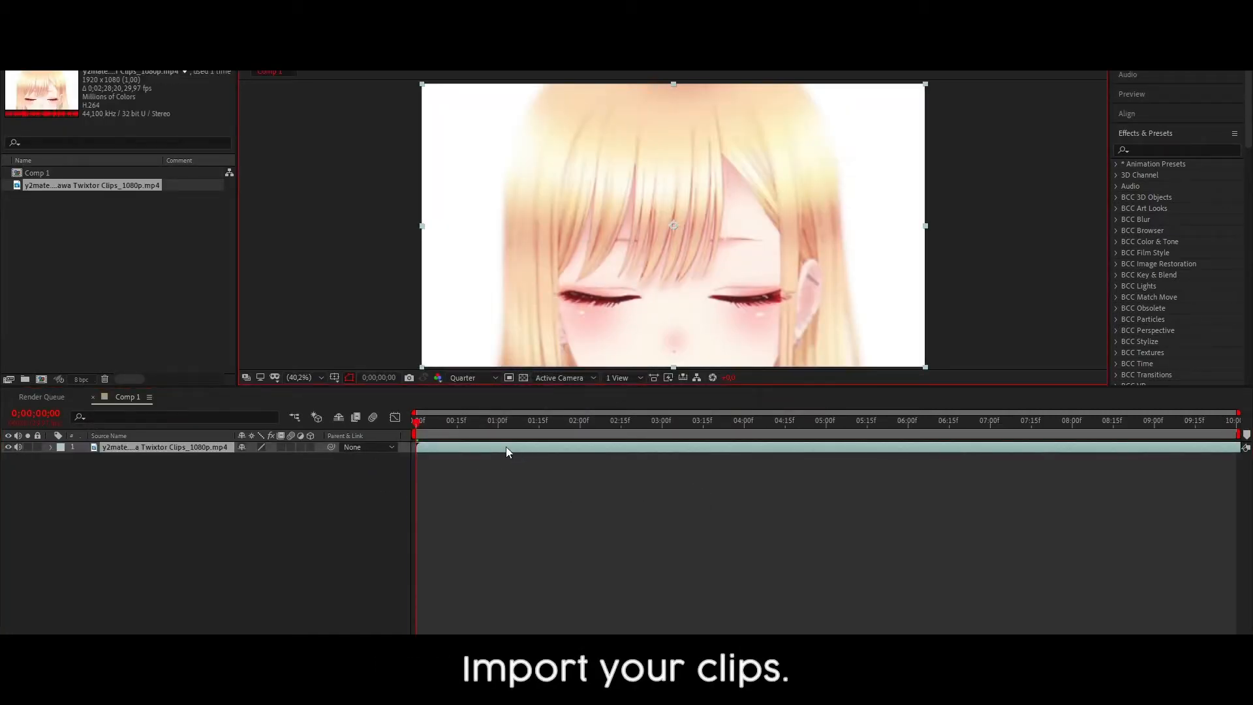
# Split the anime clip into two back-to-back layers, each about one second long.
pyautogui.click(979, 421)
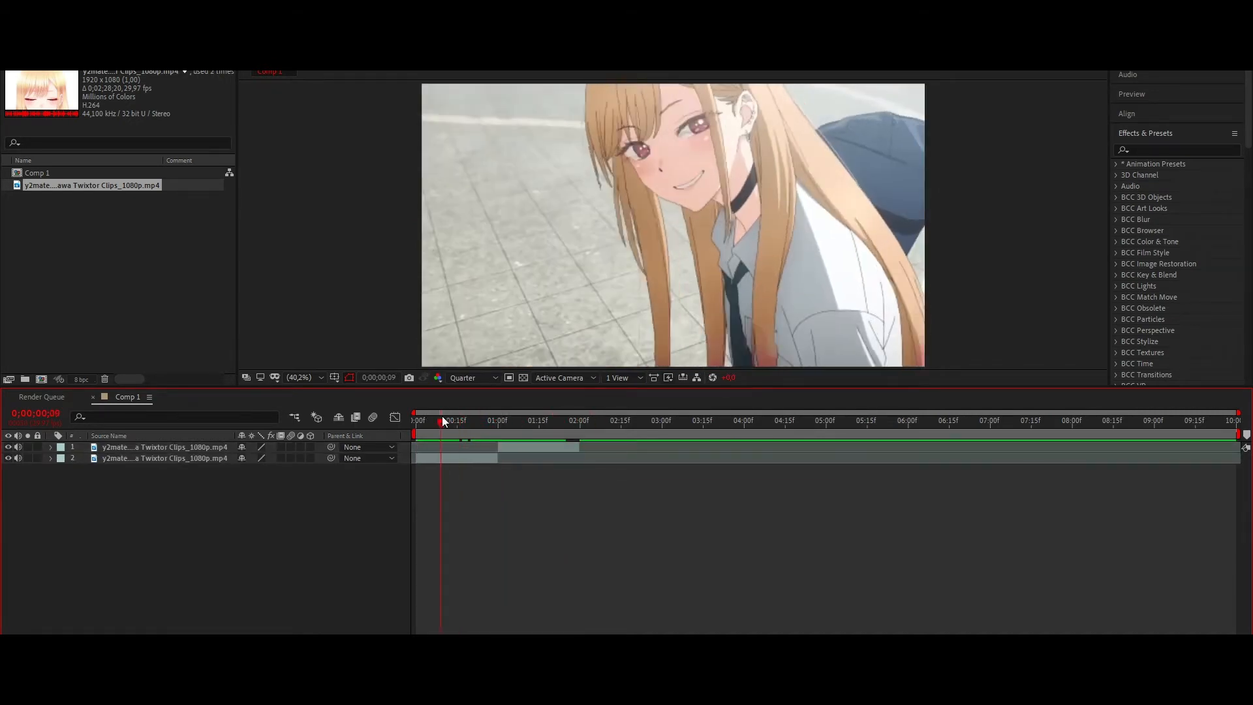
pyautogui.click(165, 458)
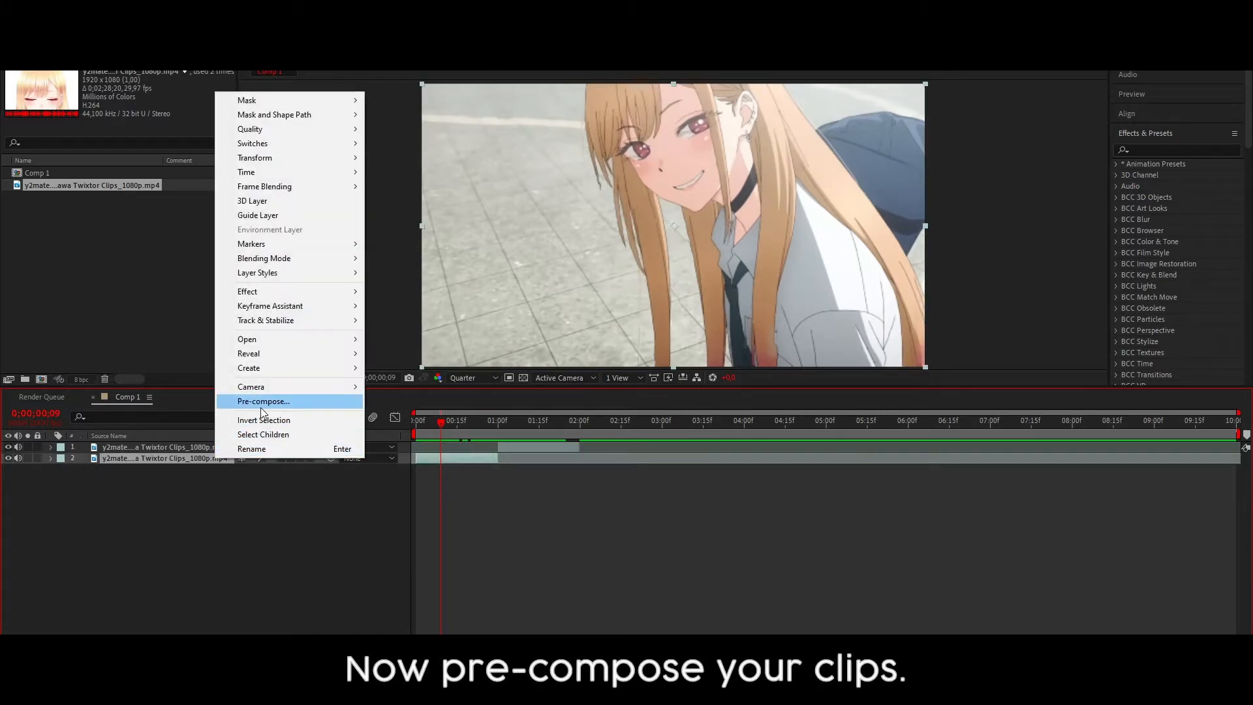
# Pre-compose the lower and upper clip layers, moving all attributes into each new composition.
pyautogui.click(263, 401)
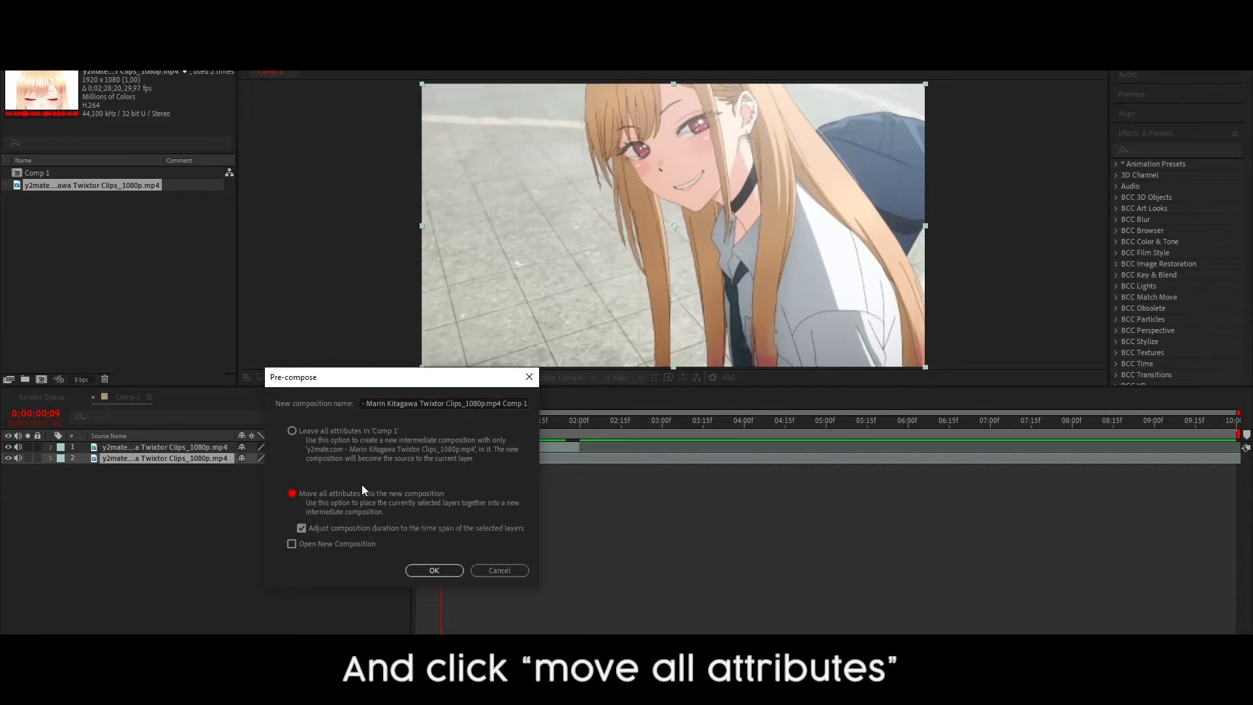
pyautogui.click(433, 570)
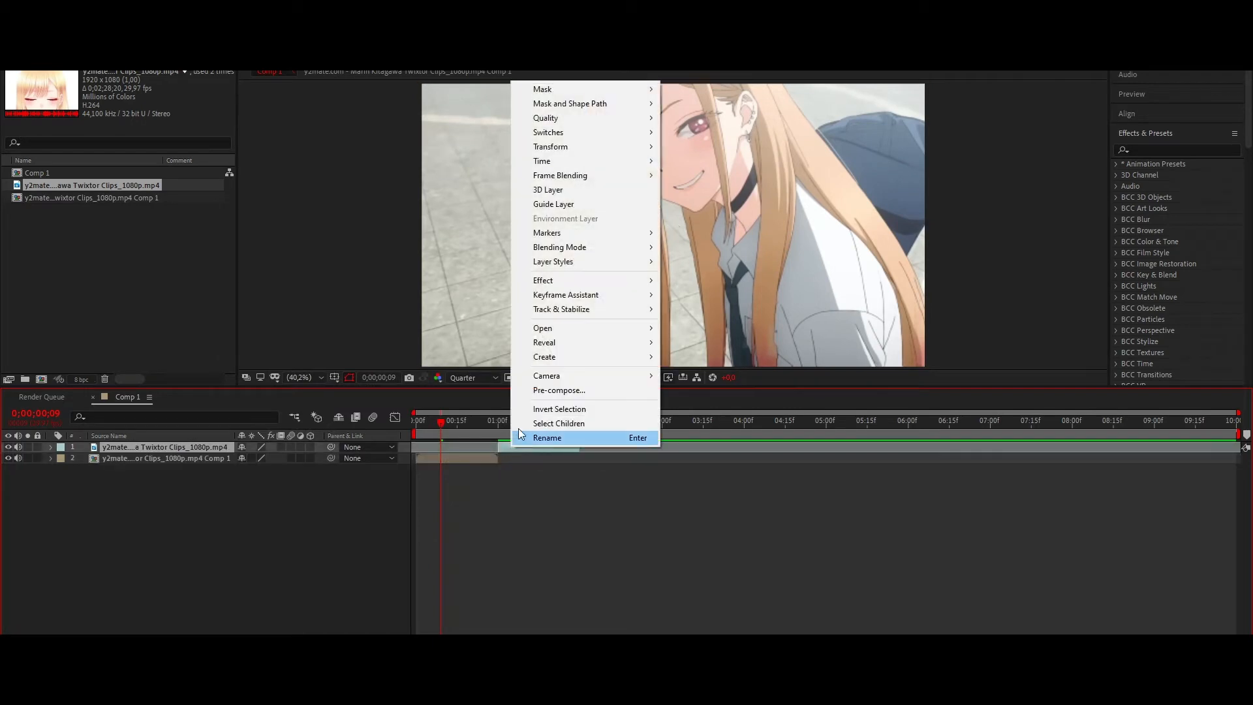
pyautogui.click(559, 390)
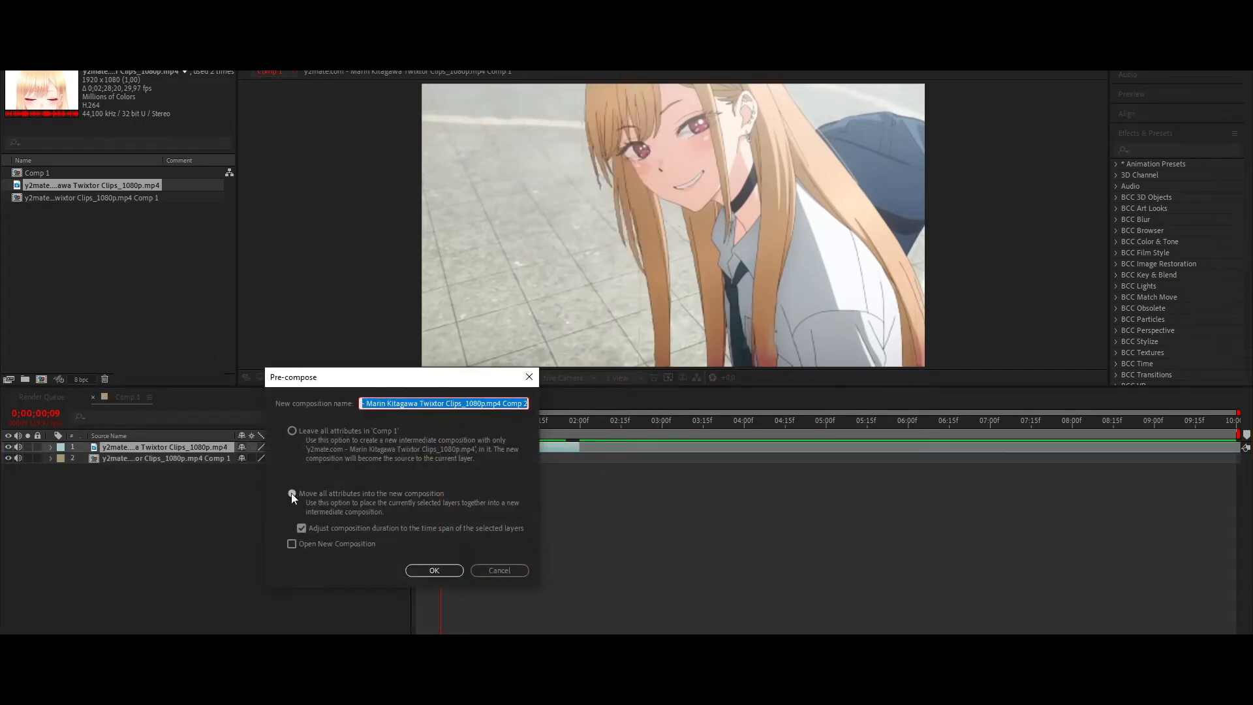
pyautogui.click(433, 570)
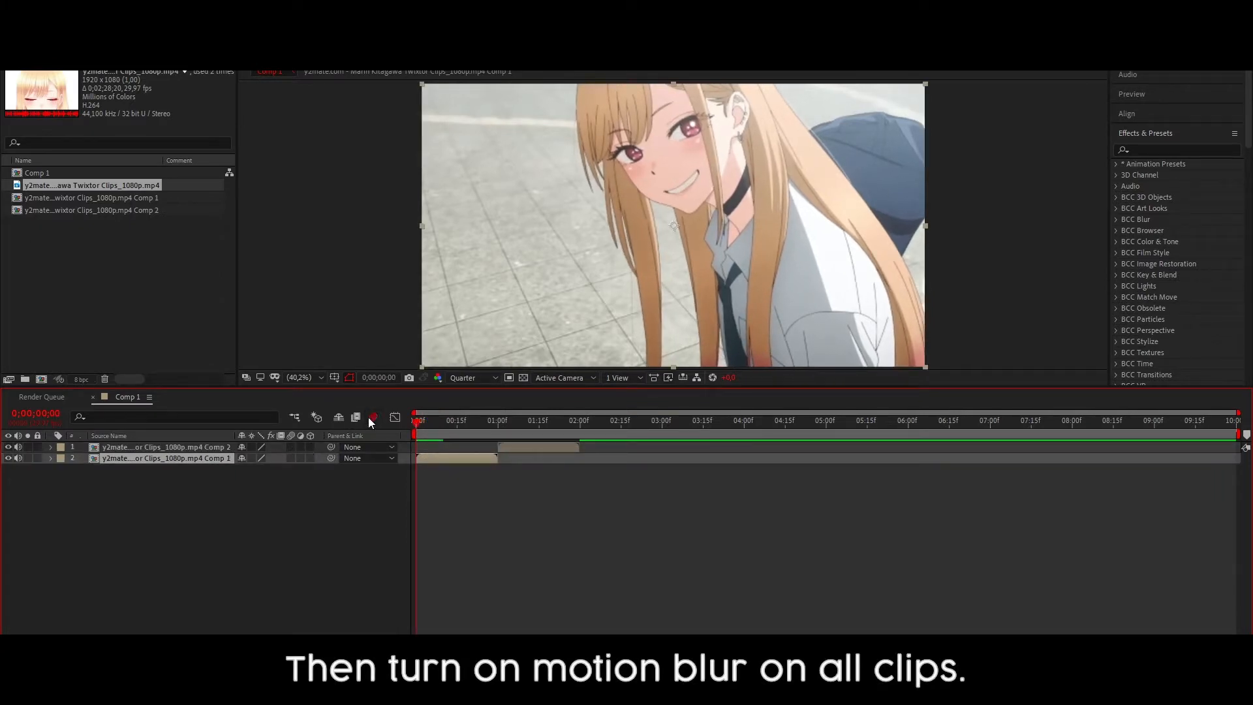
# Enable motion blur with shutter angle 180, phase -90, 16 samples and limit 128.
pyautogui.click(291, 447)
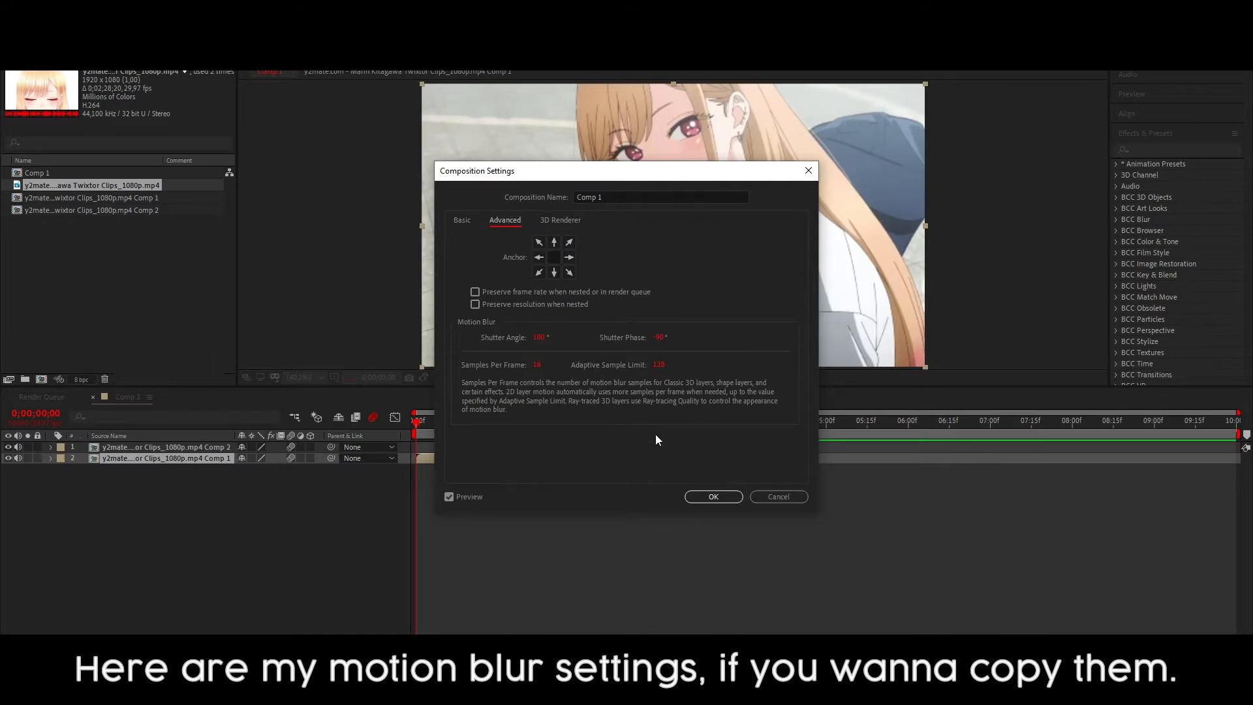
pyautogui.moveTo(665, 441)
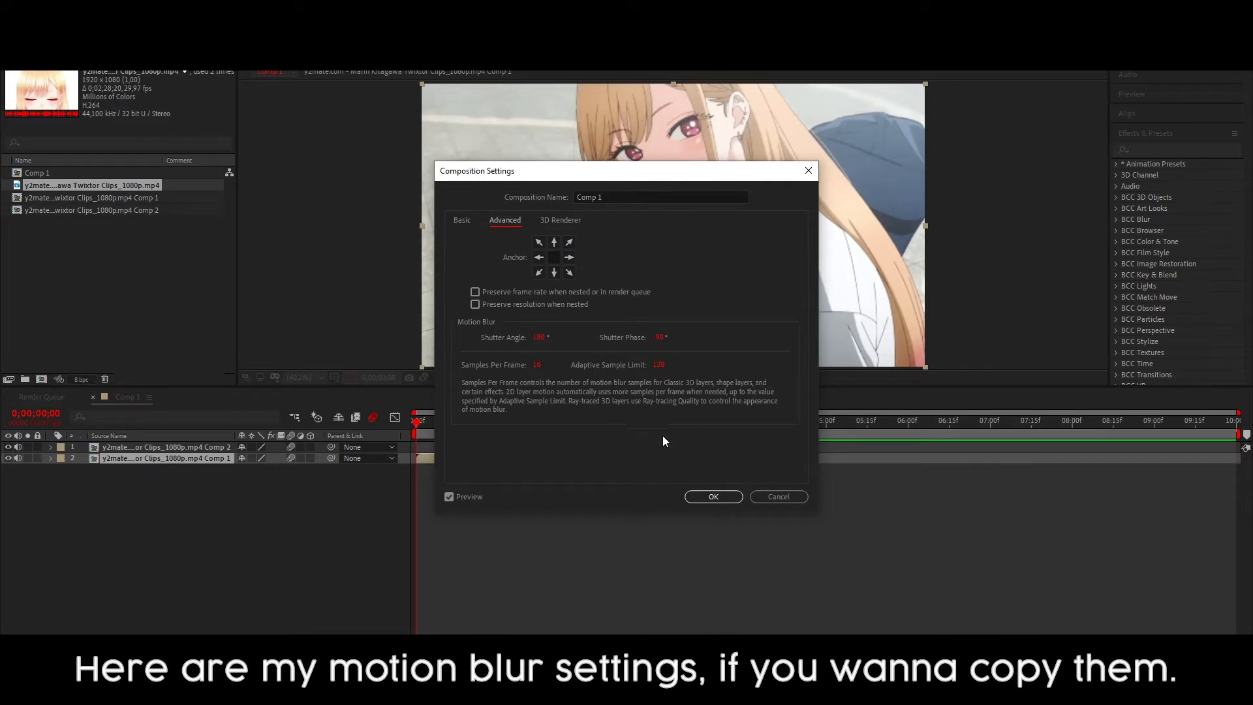
pyautogui.click(713, 496)
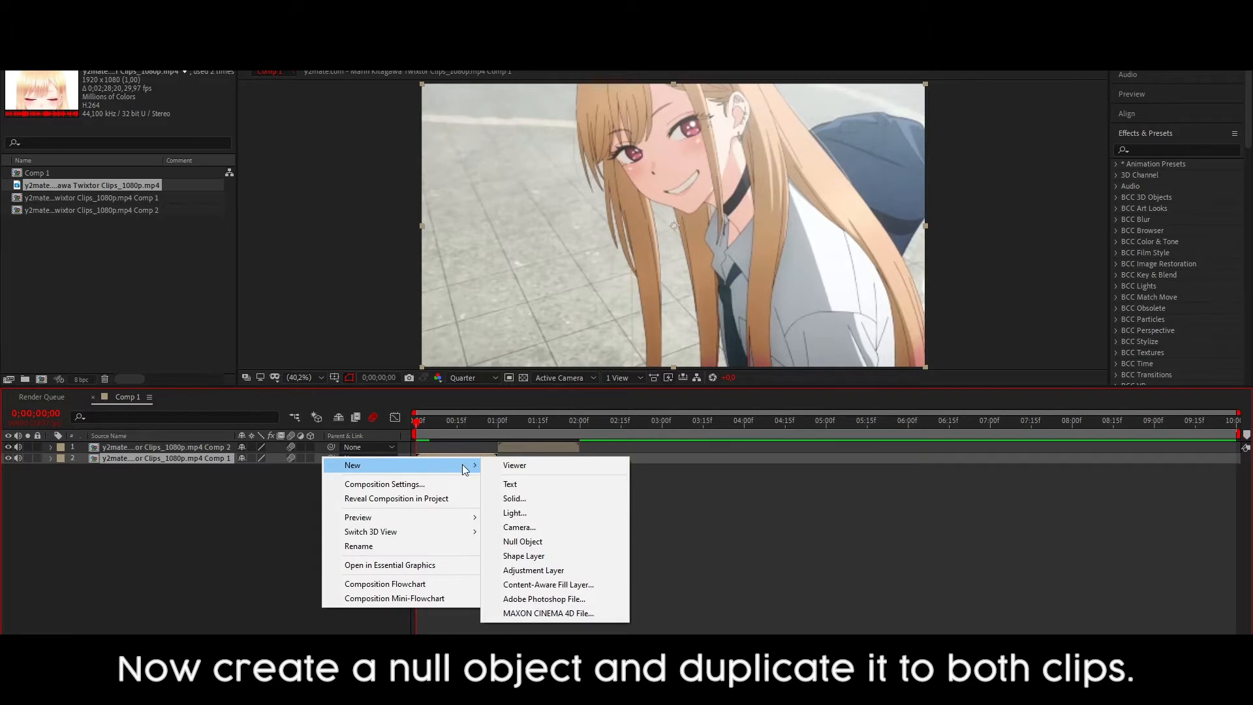
pyautogui.moveTo(522, 541)
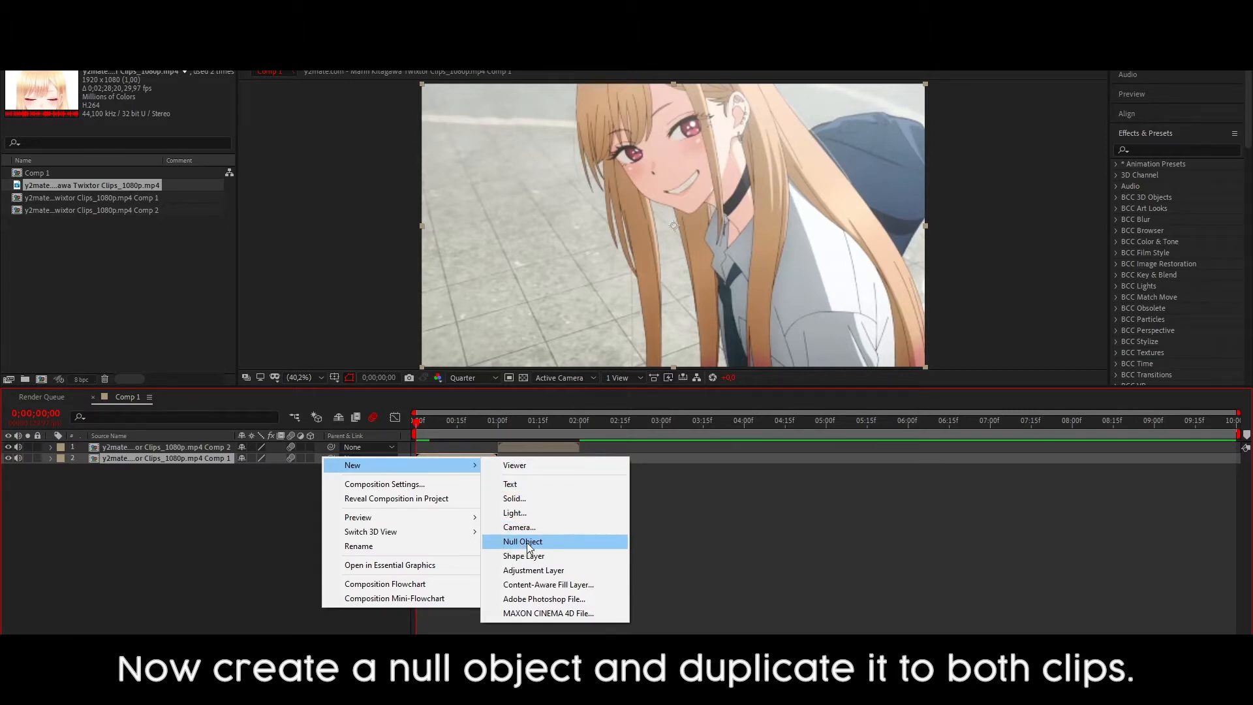
# Add two null objects, trim each to one clip, and parent the first clip to its null.
pyautogui.click(522, 541)
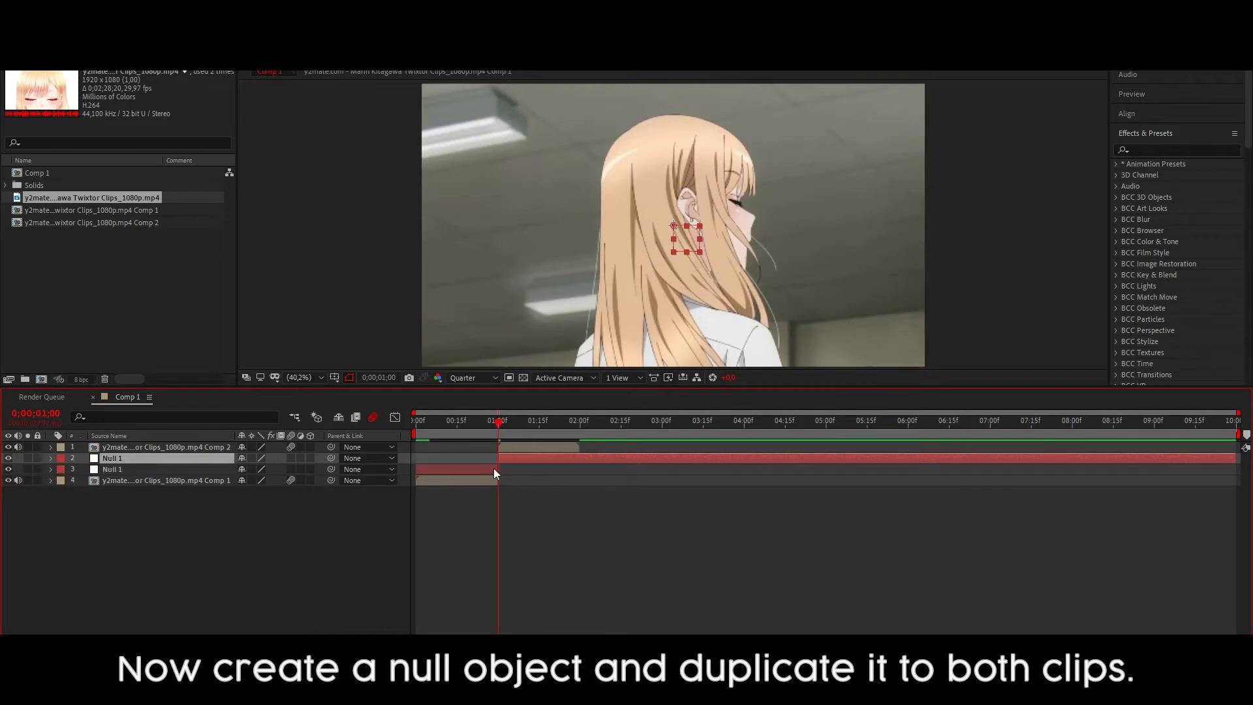
pyautogui.click(579, 420)
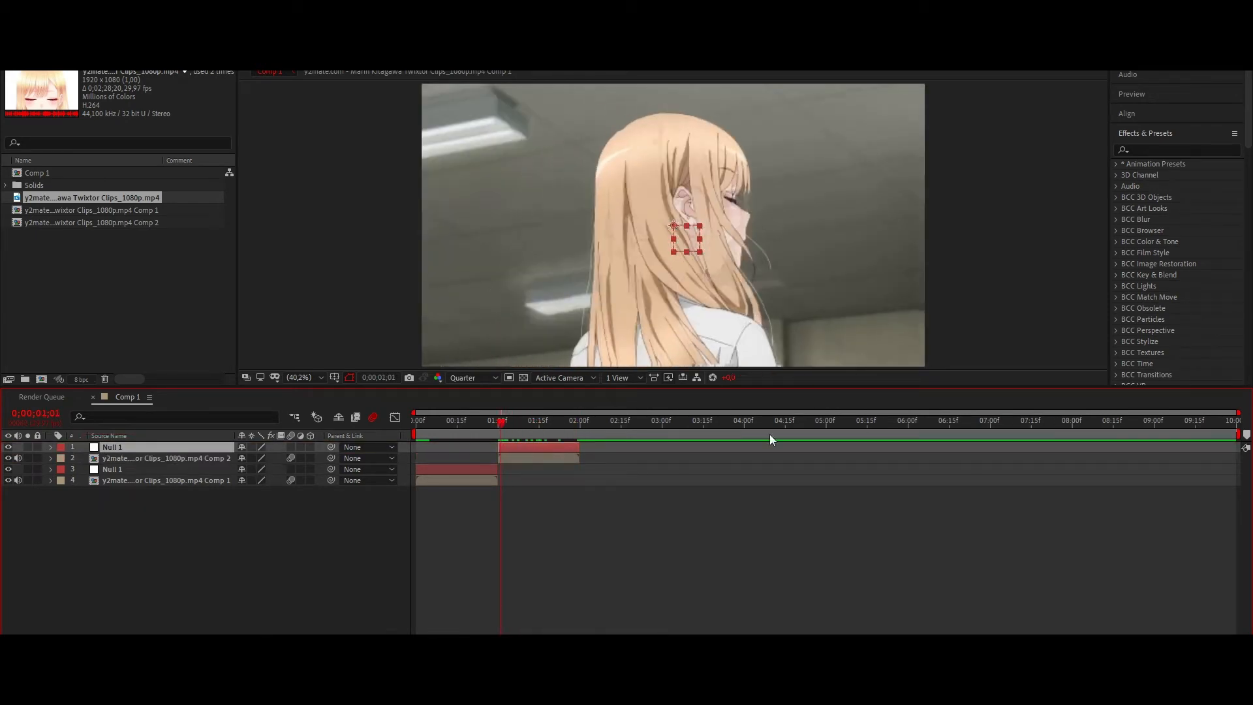
pyautogui.click(415, 420)
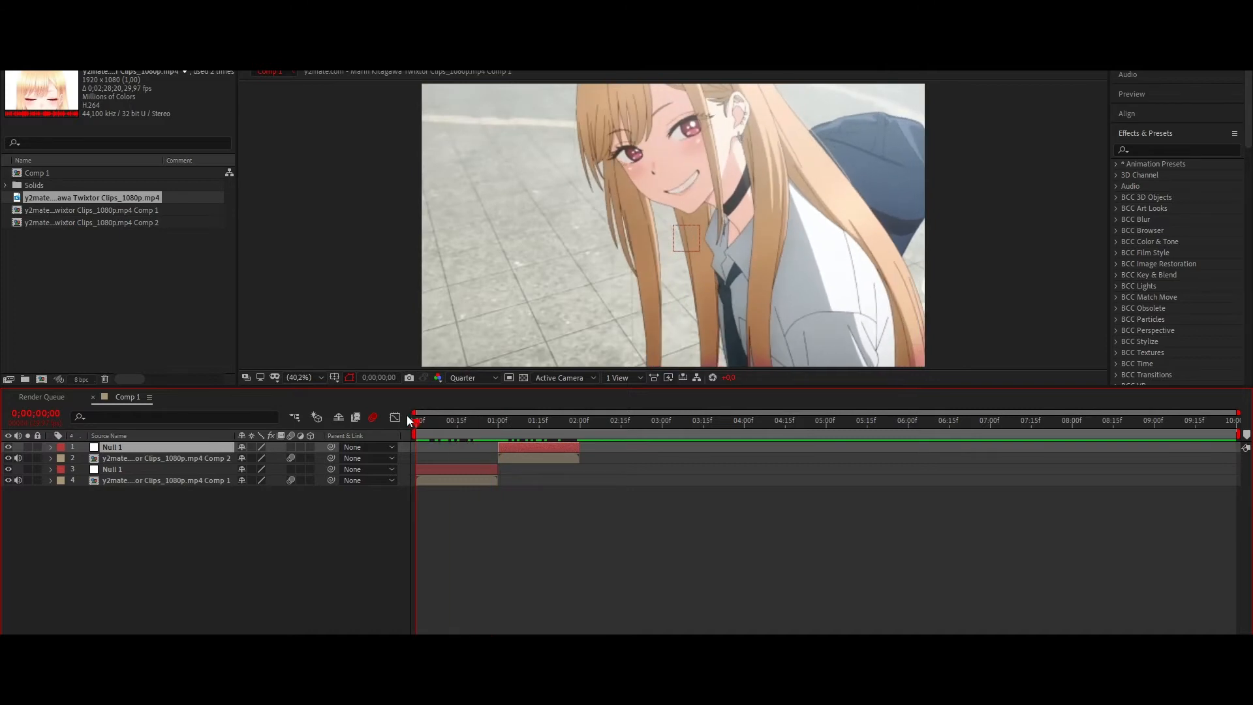
pyautogui.click(497, 420)
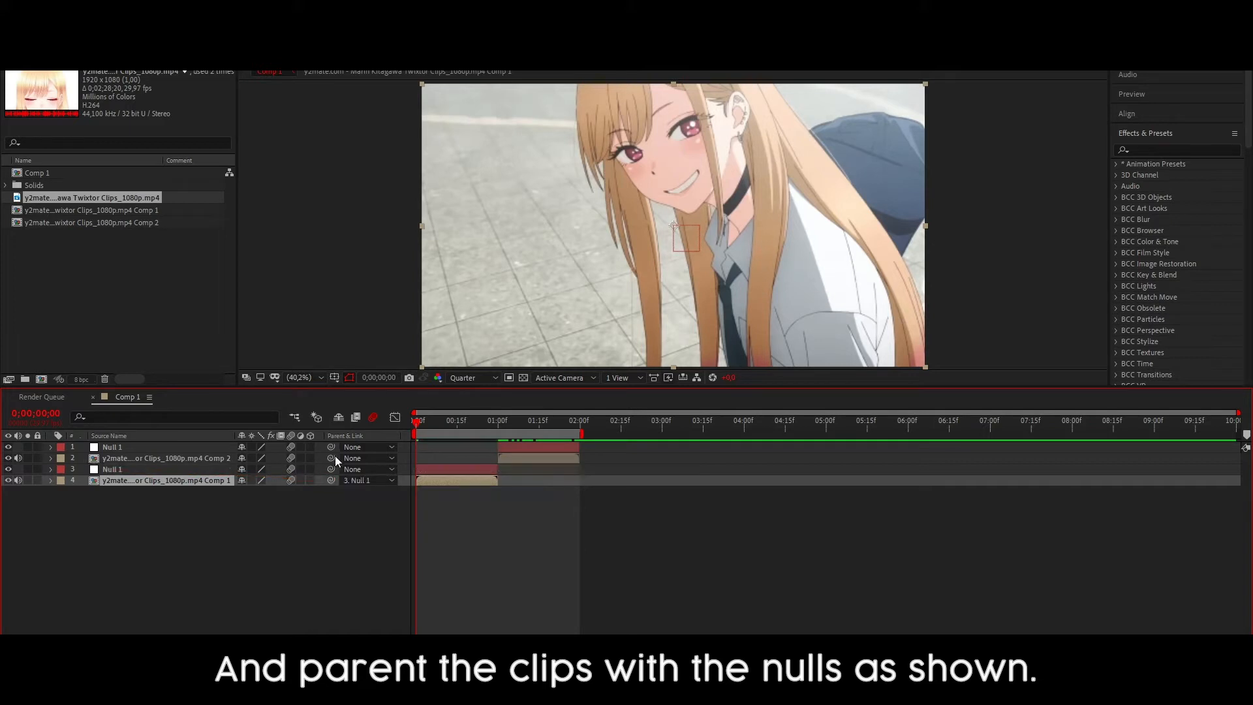
# Parent the Comp 2 layer to layer 1, Null 1.
pyautogui.click(363, 457)
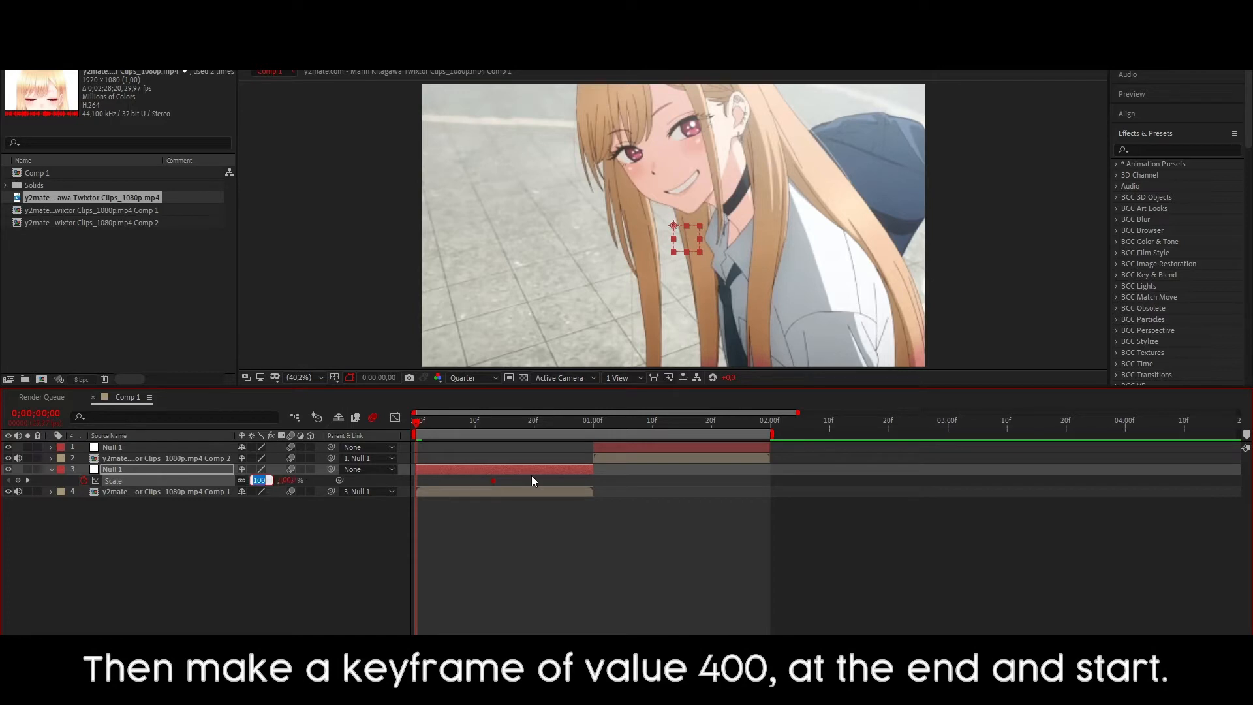
# Apply Easy Ease to the lower null's 400%-100%-400% Scale keyframes and view their graph.
pyautogui.write('4000')
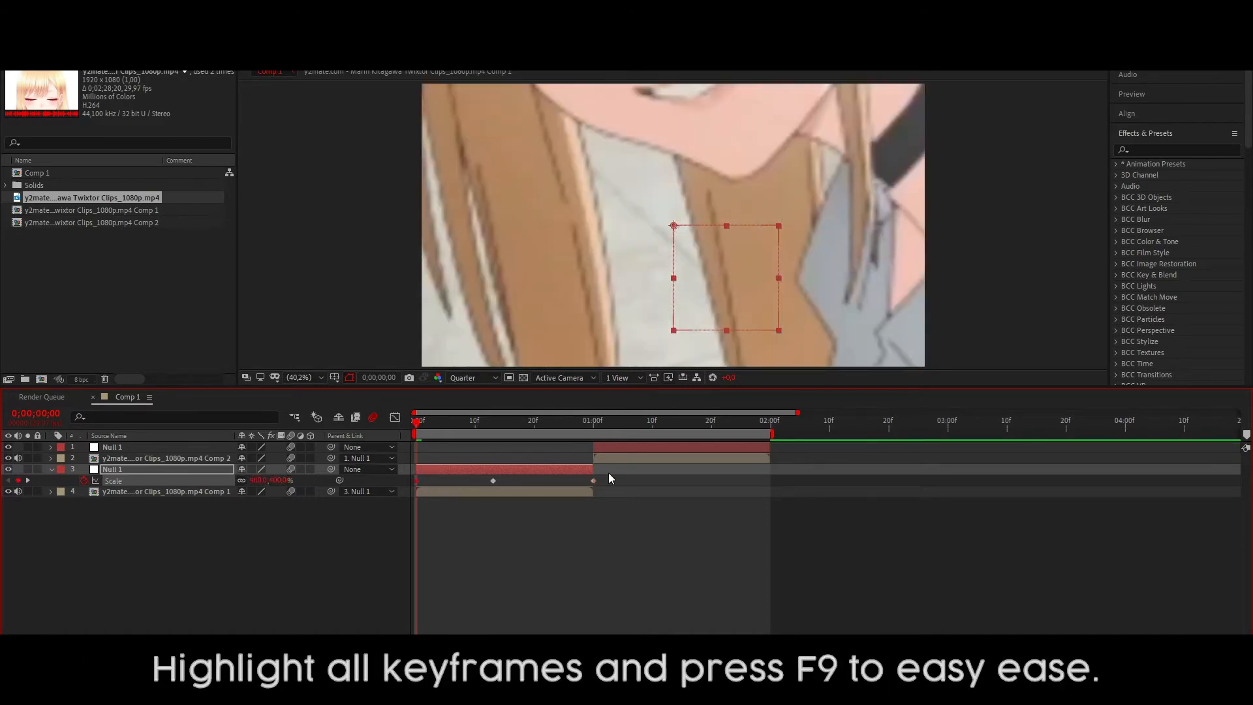
pyautogui.press('F9')
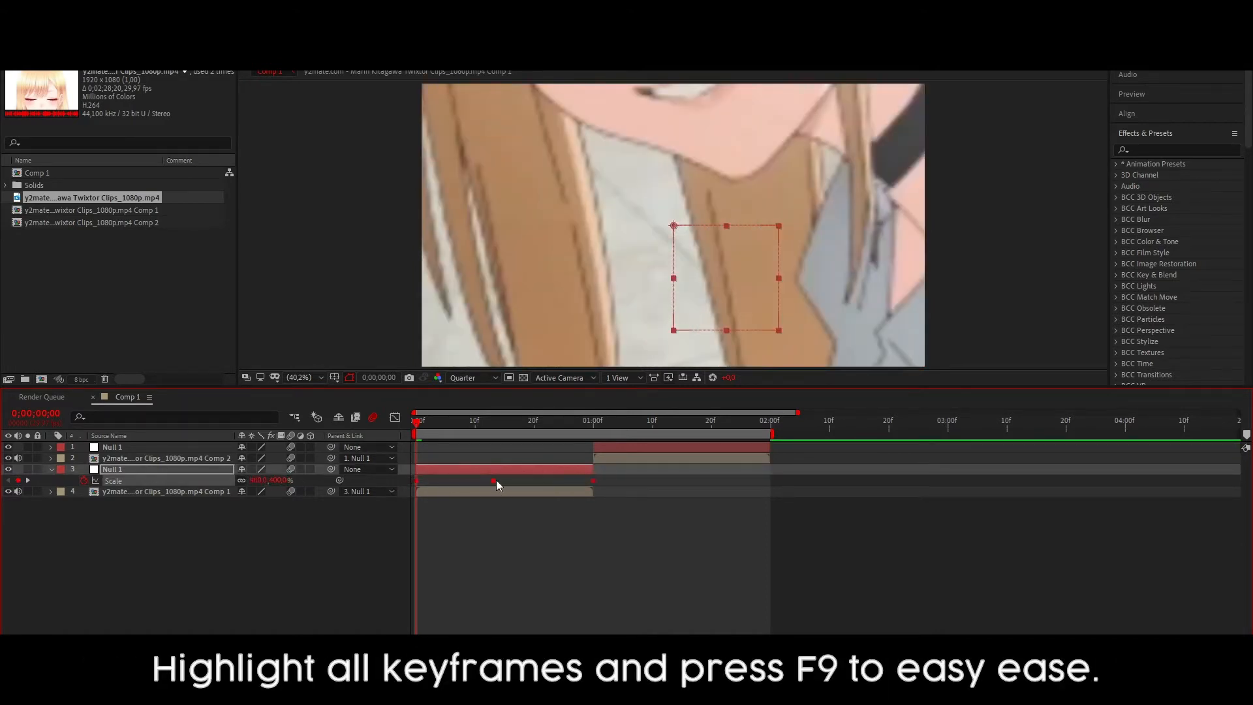
pyautogui.rightClick(494, 480)
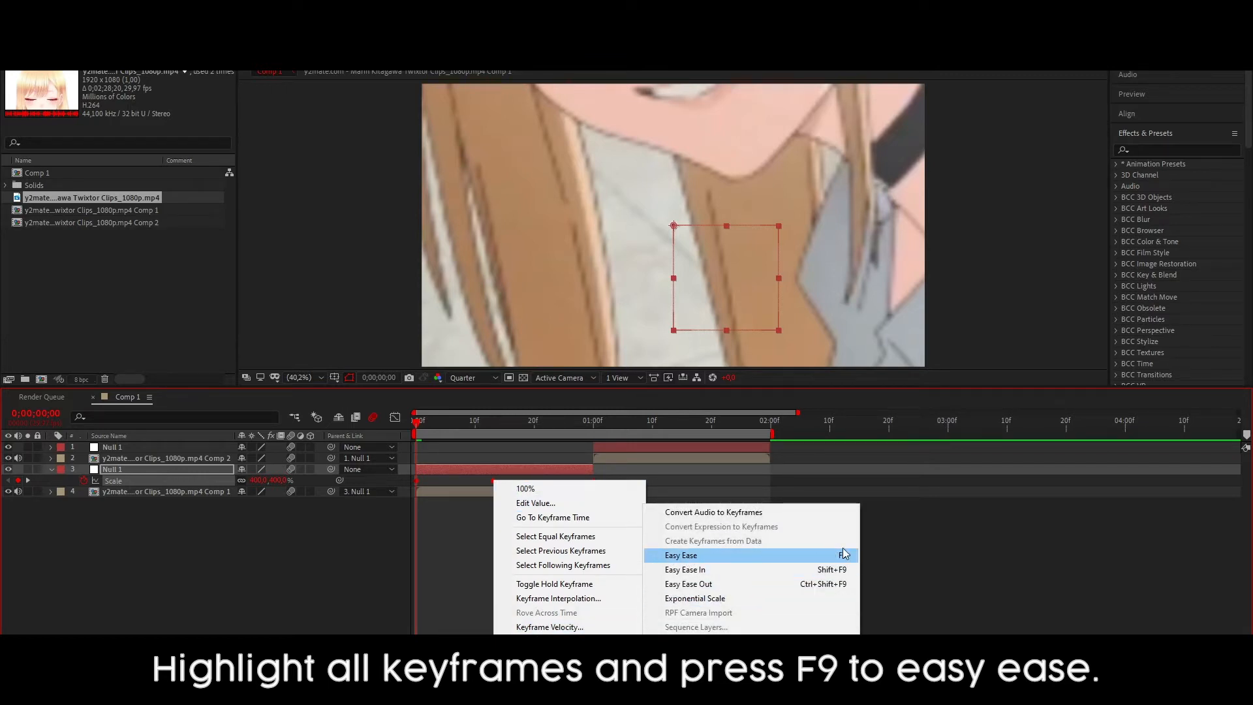
pyautogui.click(680, 555)
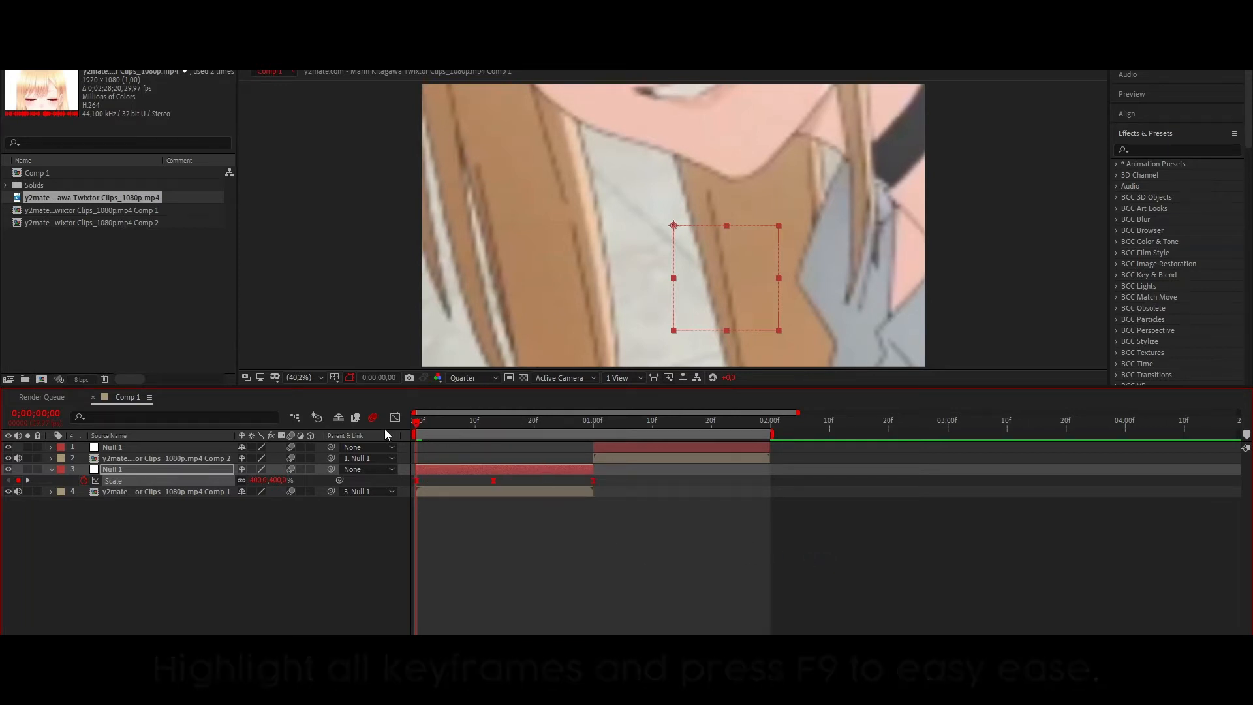
pyautogui.click(372, 417)
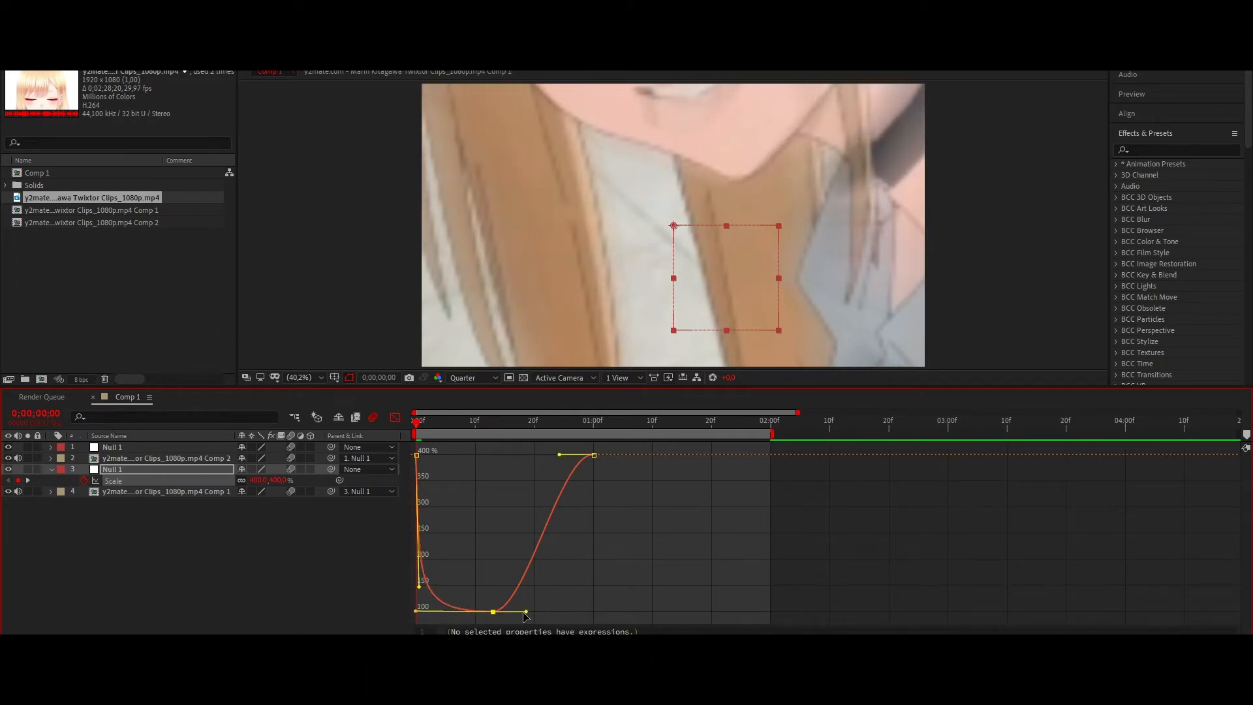
# Drag the Scale curve's Bezier handles in the Graph Editor to smooth the zoom.
pyautogui.moveTo(526, 616); pyautogui.dragTo(593, 612)
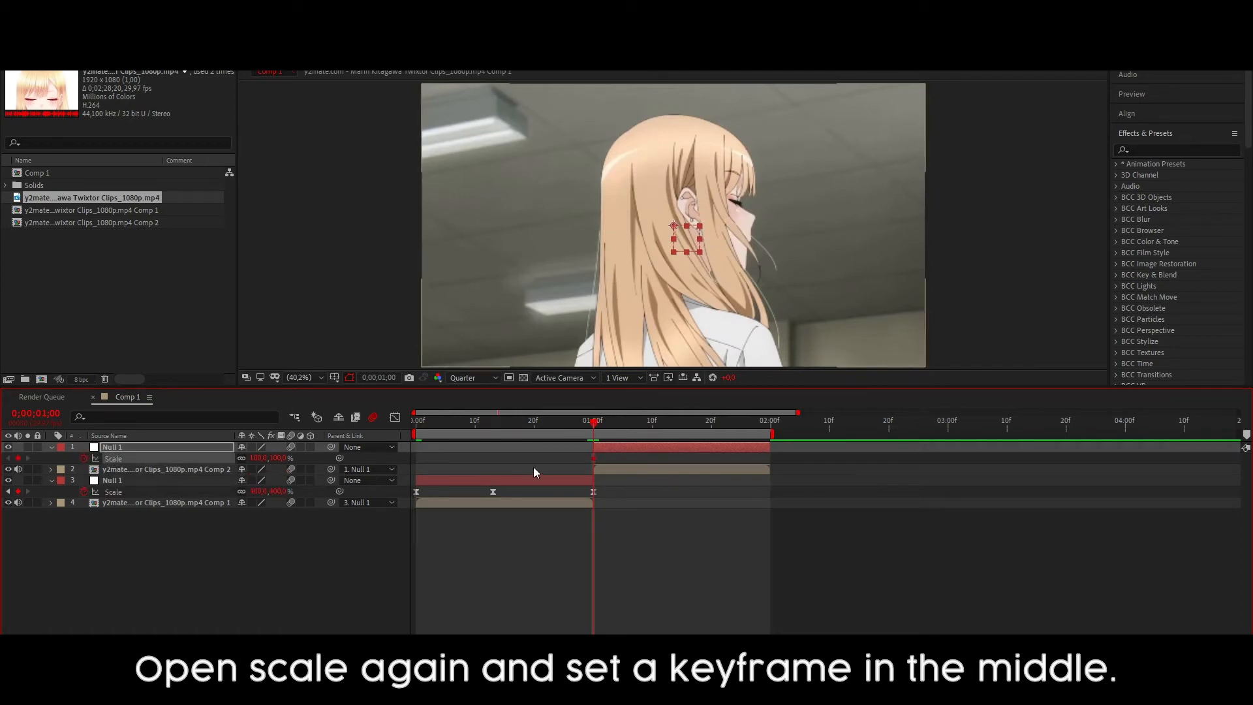
# Keyframe the top null's Scale at the midpoint, with 10% near the start and end.
pyautogui.click(676, 458)
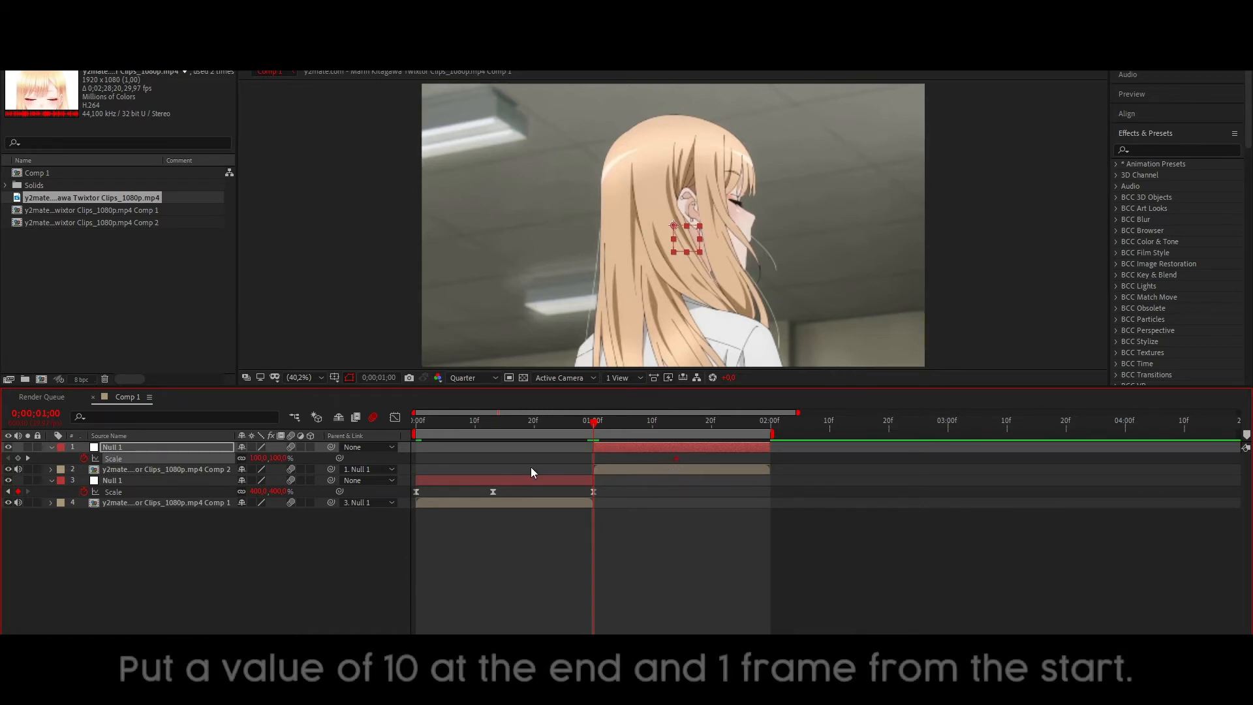
pyautogui.doubleClick(259, 458)
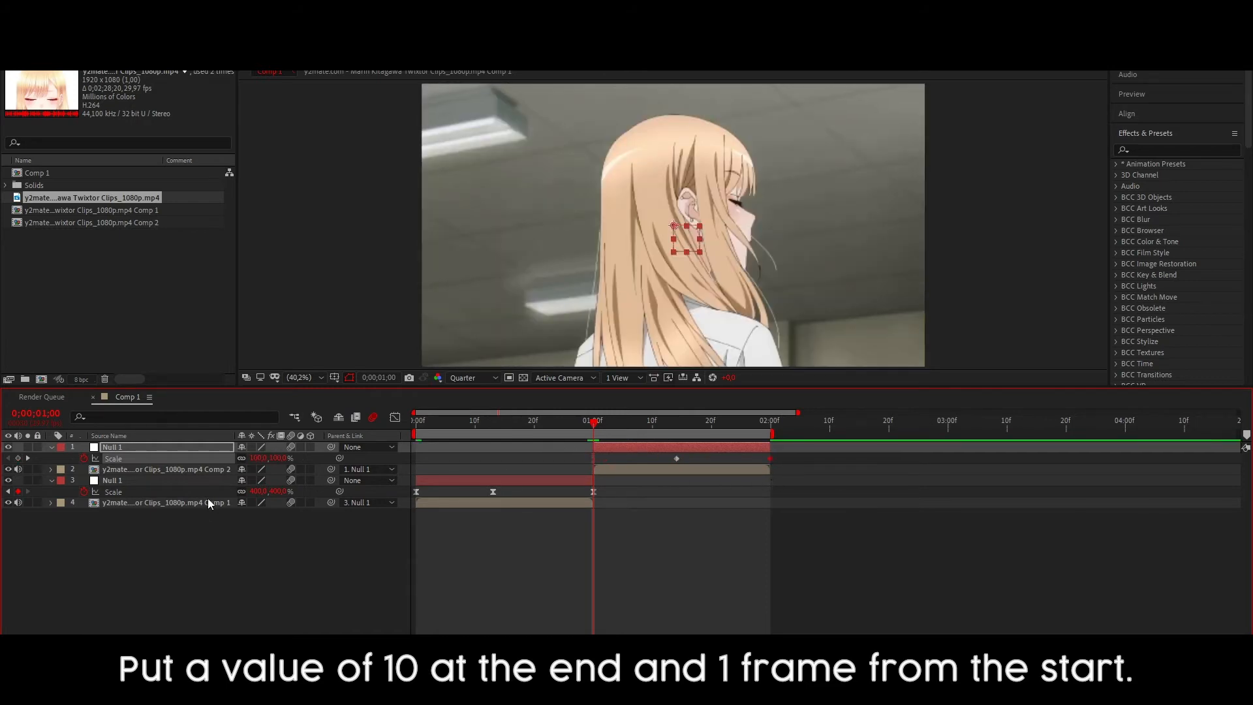
pyautogui.doubleClick(259, 458)
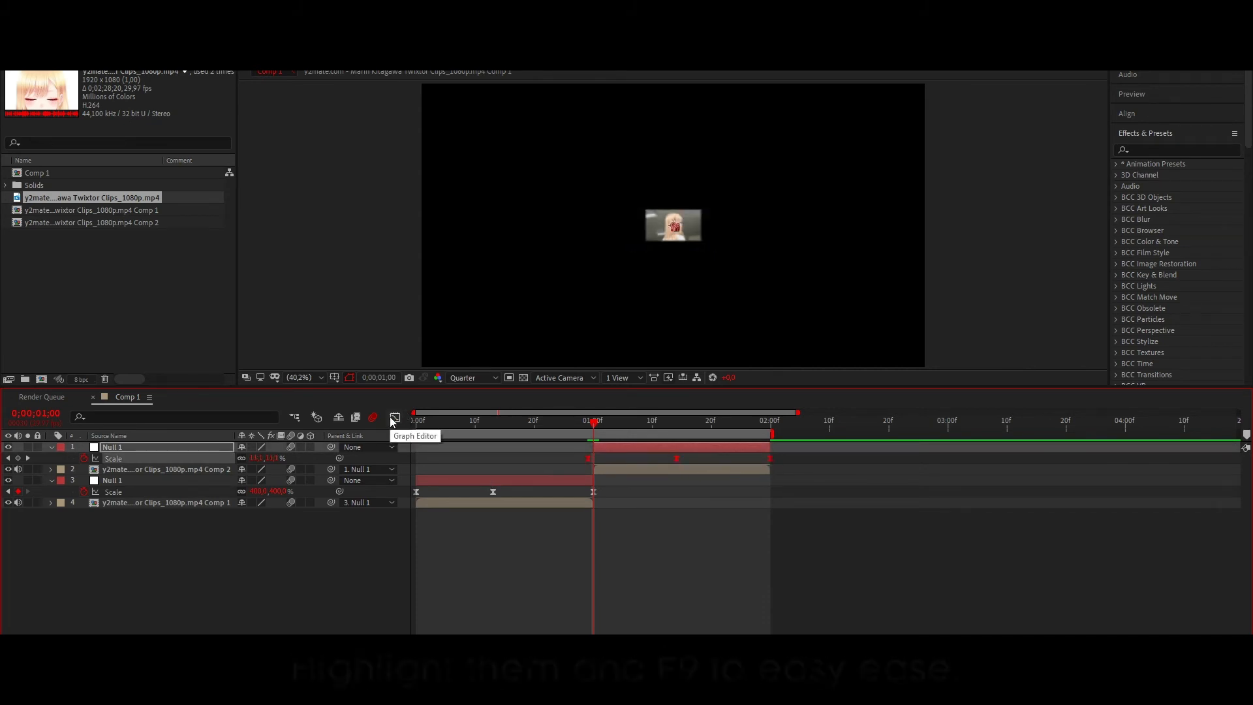
# Drag the top null's Scale curve handles in the Graph Editor into a smooth rise and fall.
pyautogui.click(394, 417)
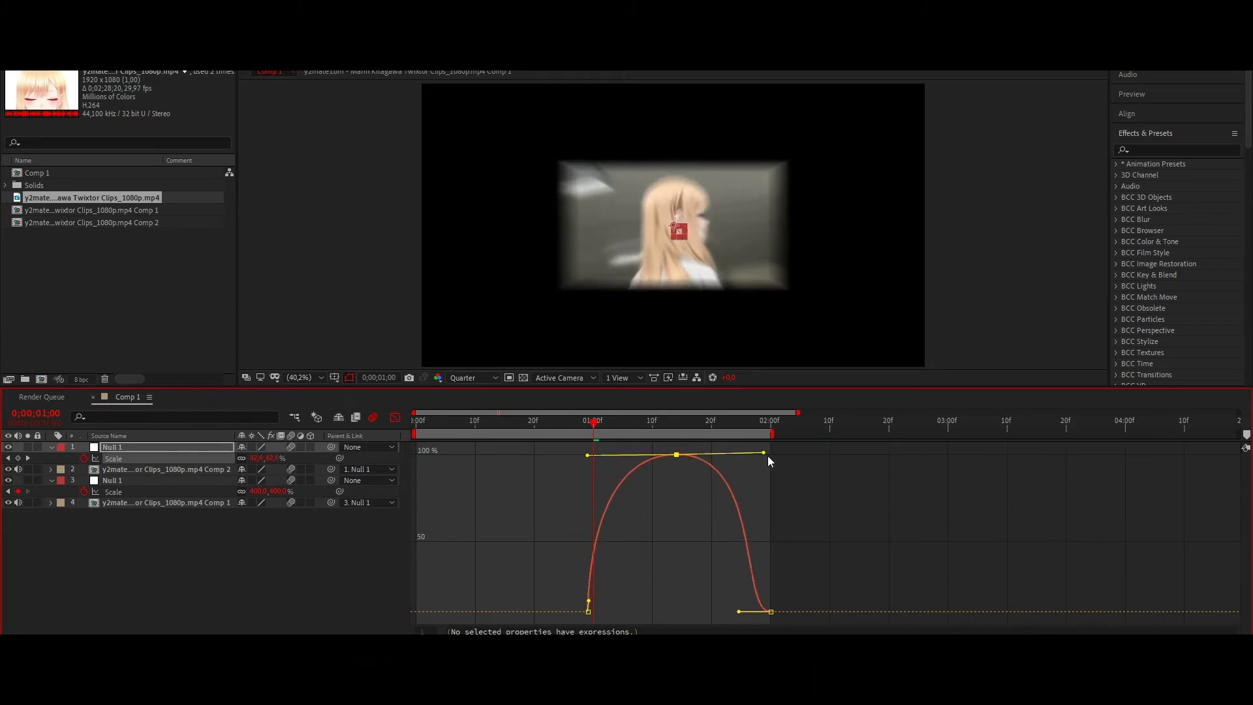
pyautogui.moveTo(770, 455); pyautogui.dragTo(751, 609)
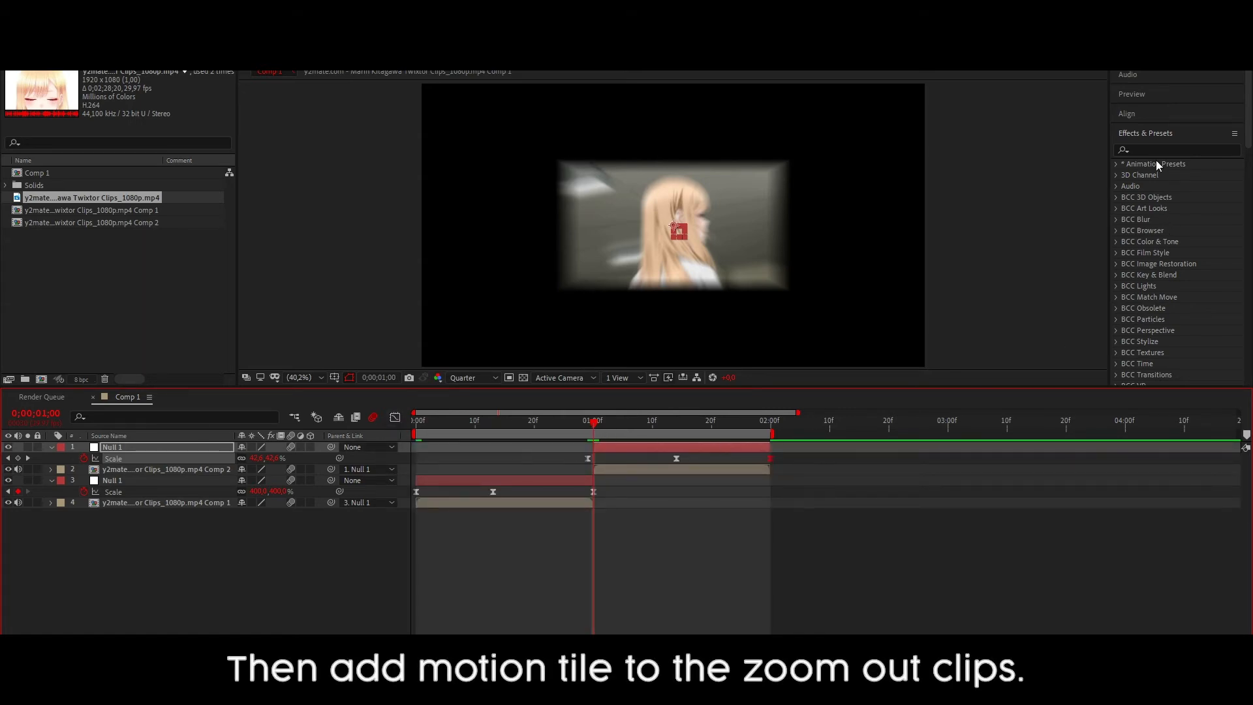
# Apply Motion Tile to Comp 2 with output width and height 400 and mirror edges.
pyautogui.write('motion t')
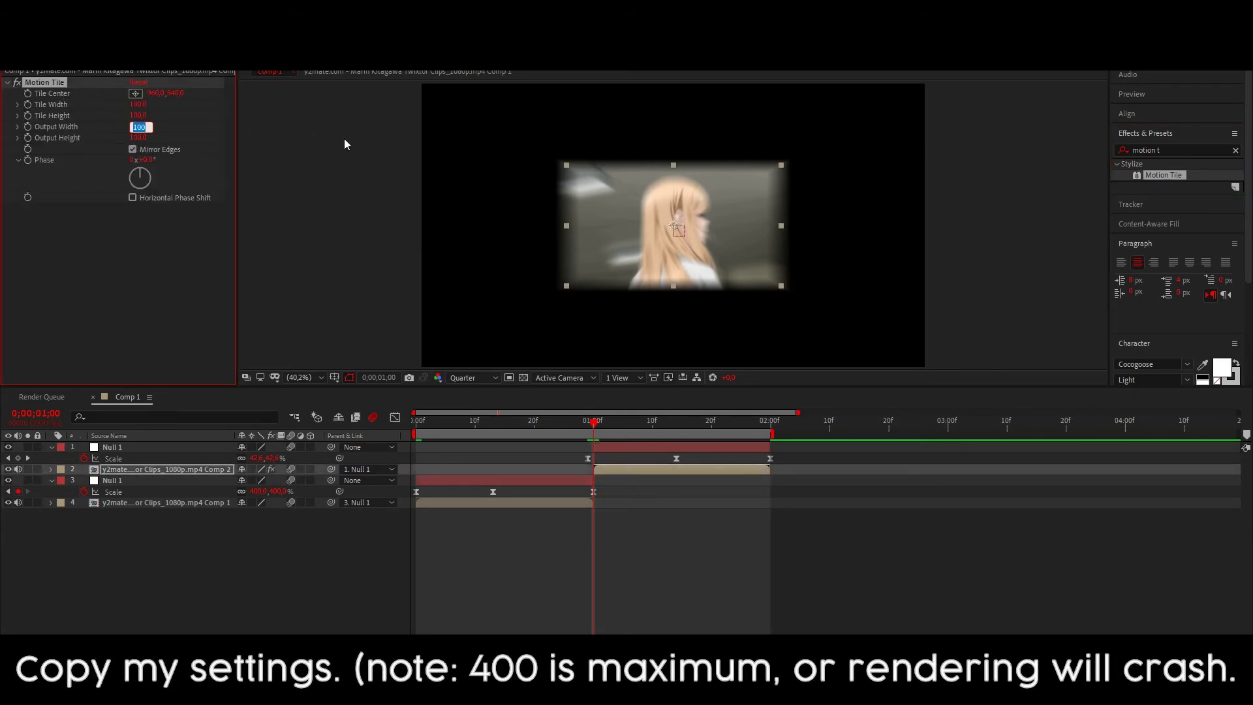
pyautogui.write('400')
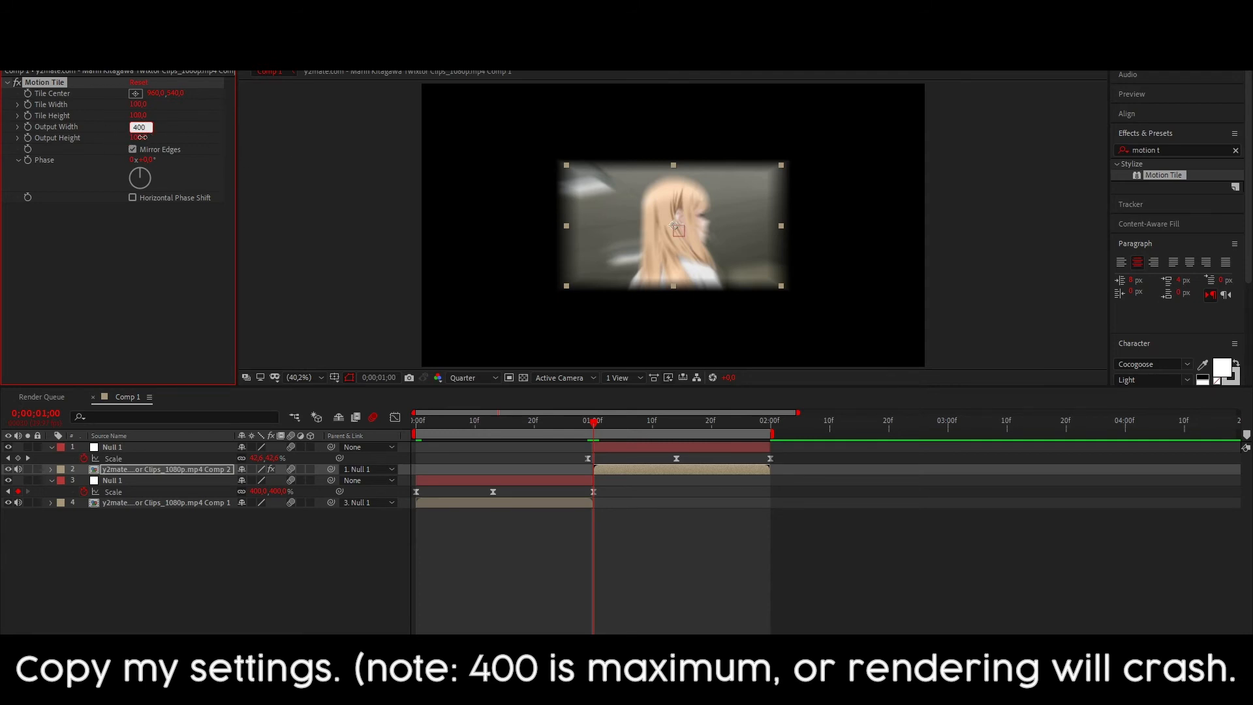
pyautogui.write('400')
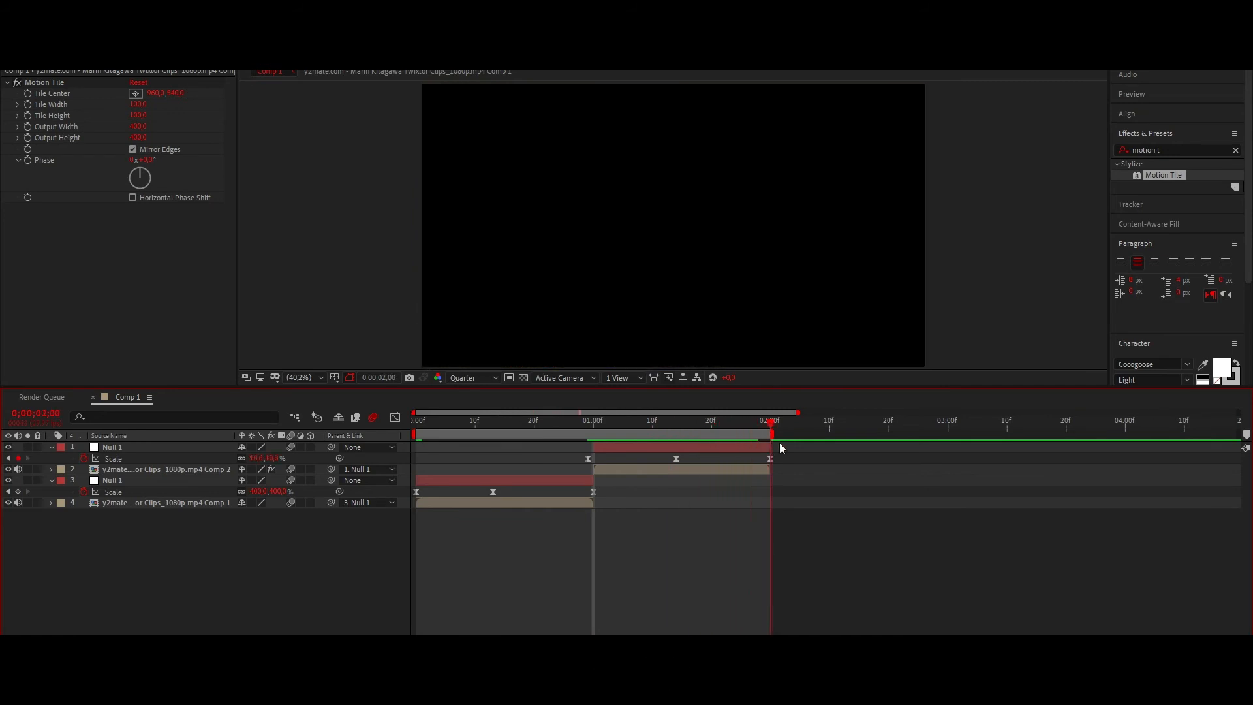
pyautogui.click(414, 432)
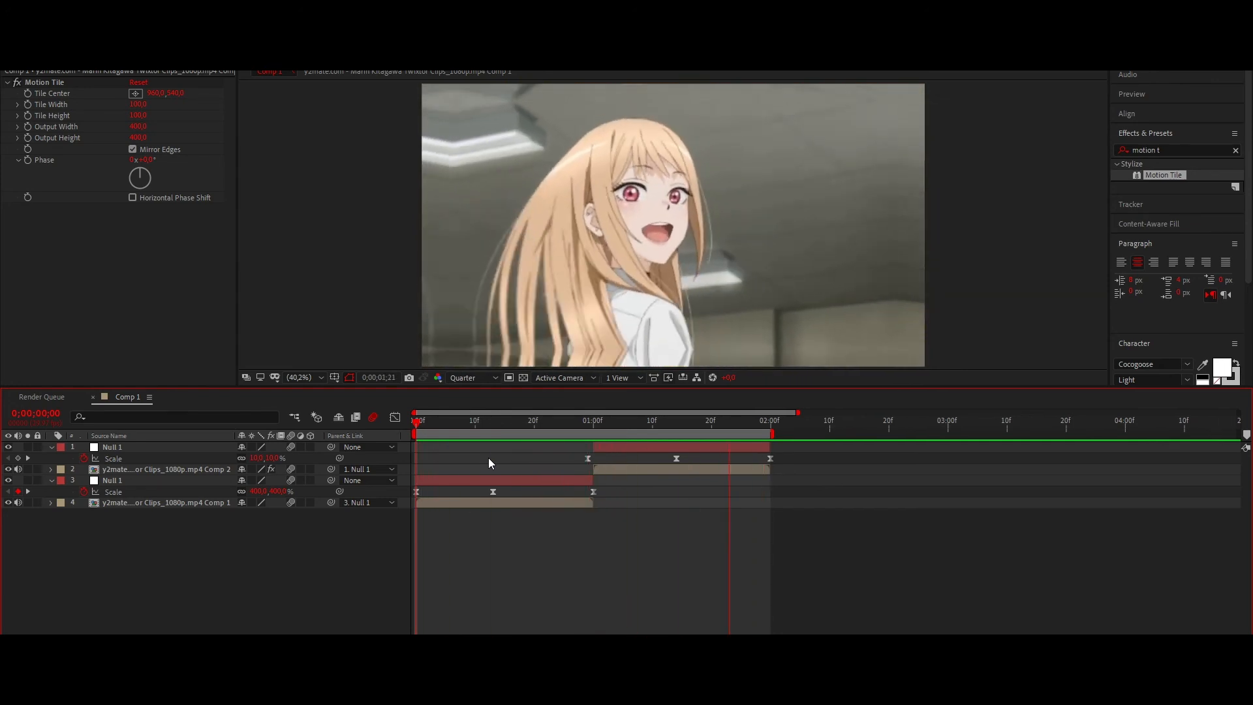
# Open the Scale graph and drag its handles into a smoother arch.
pyautogui.click(481, 422)
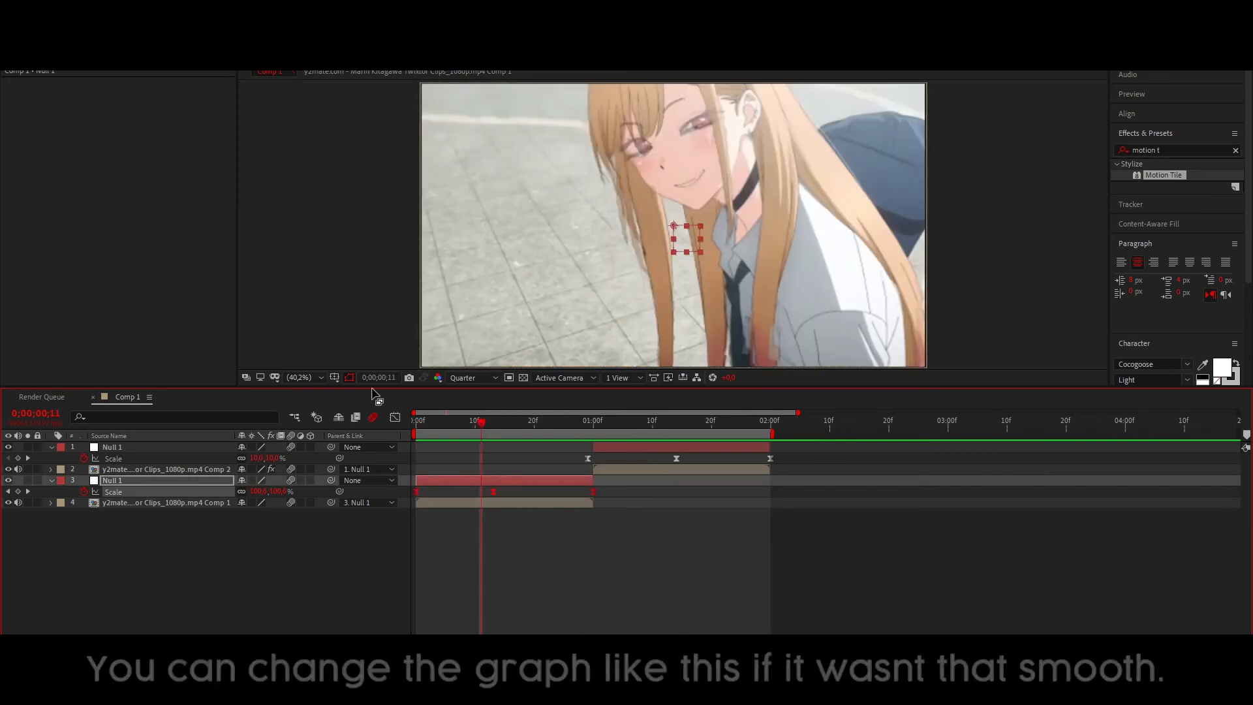
pyautogui.click(395, 417)
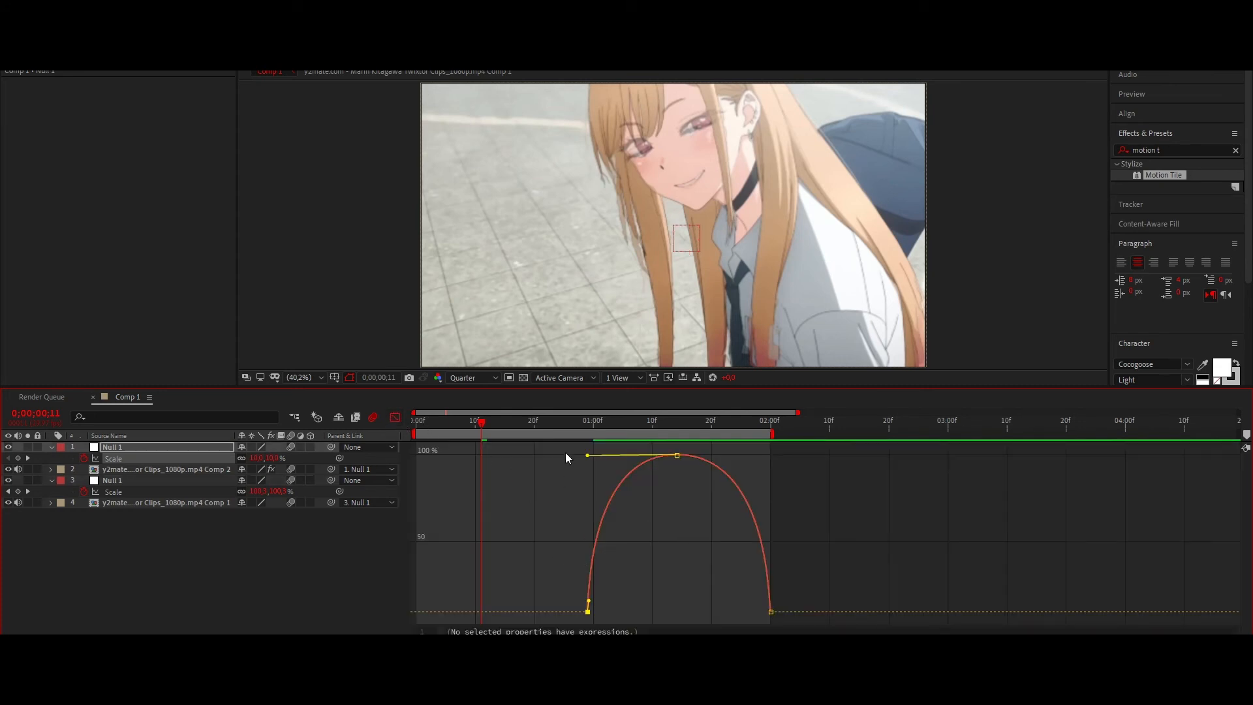
pyautogui.moveTo(676, 456); pyautogui.dragTo(772, 458)
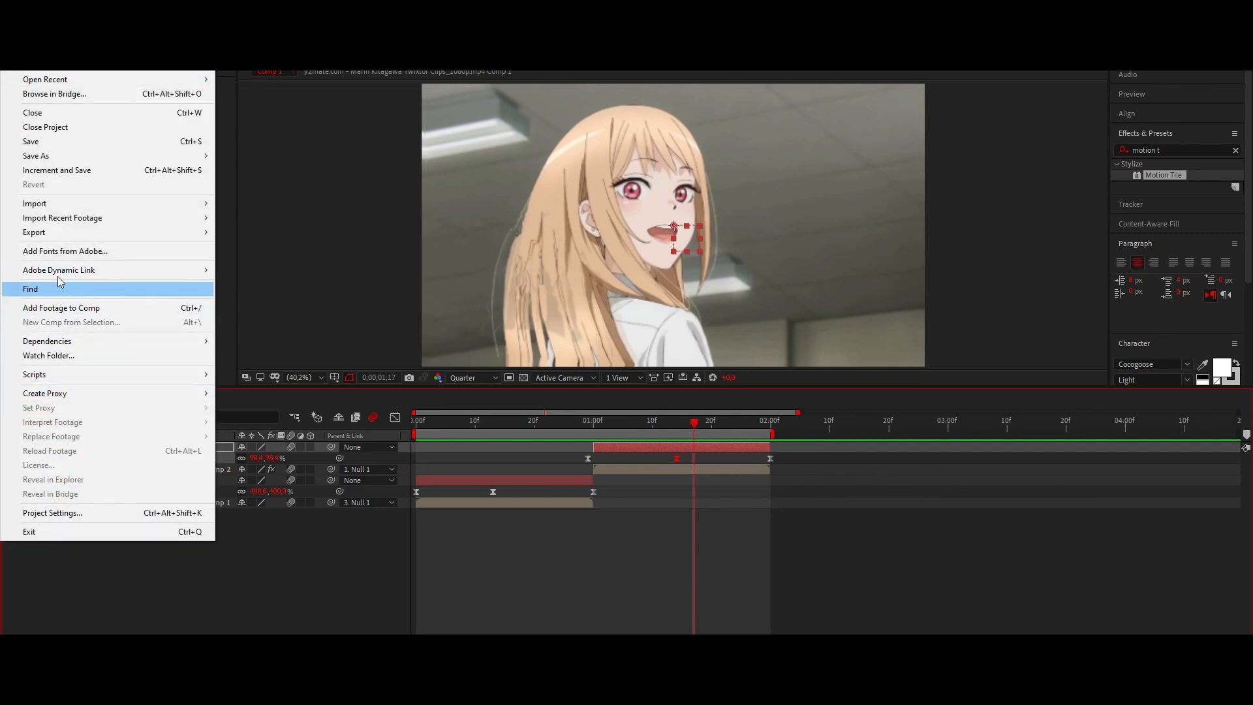
pyautogui.moveTo(33, 232)
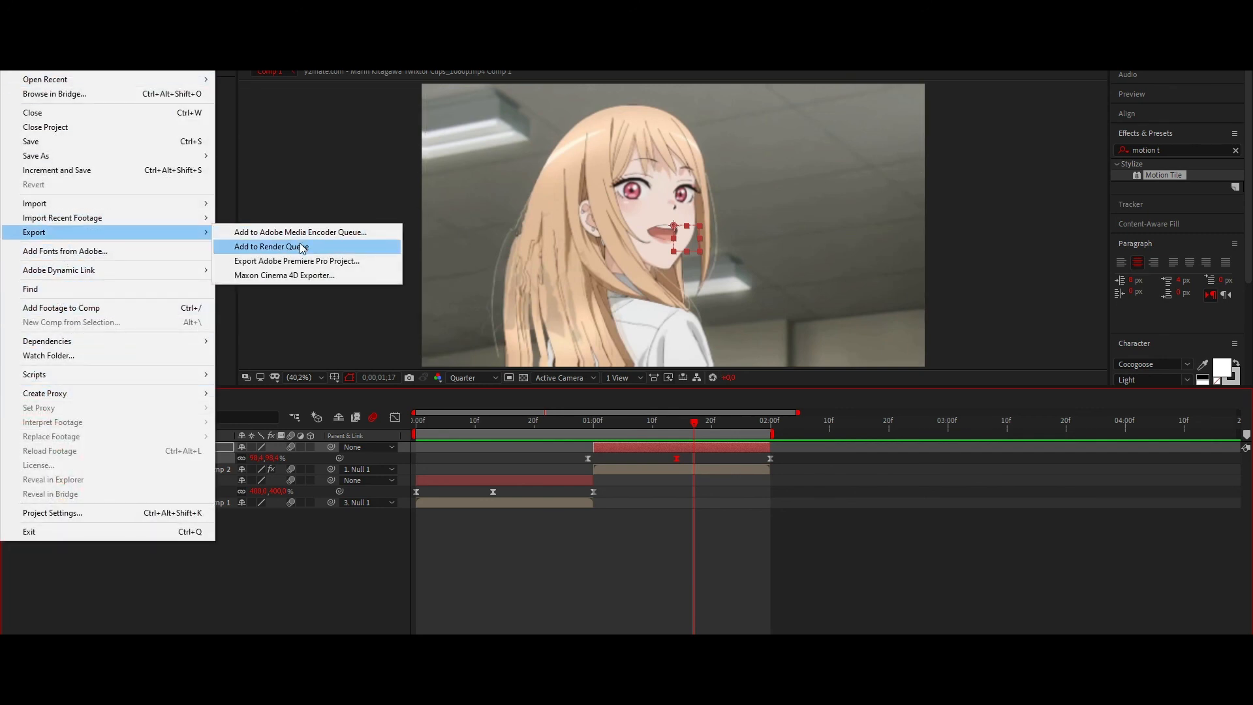
# Add Comp 1 to the render queue and start rendering.
pyautogui.click(270, 247)
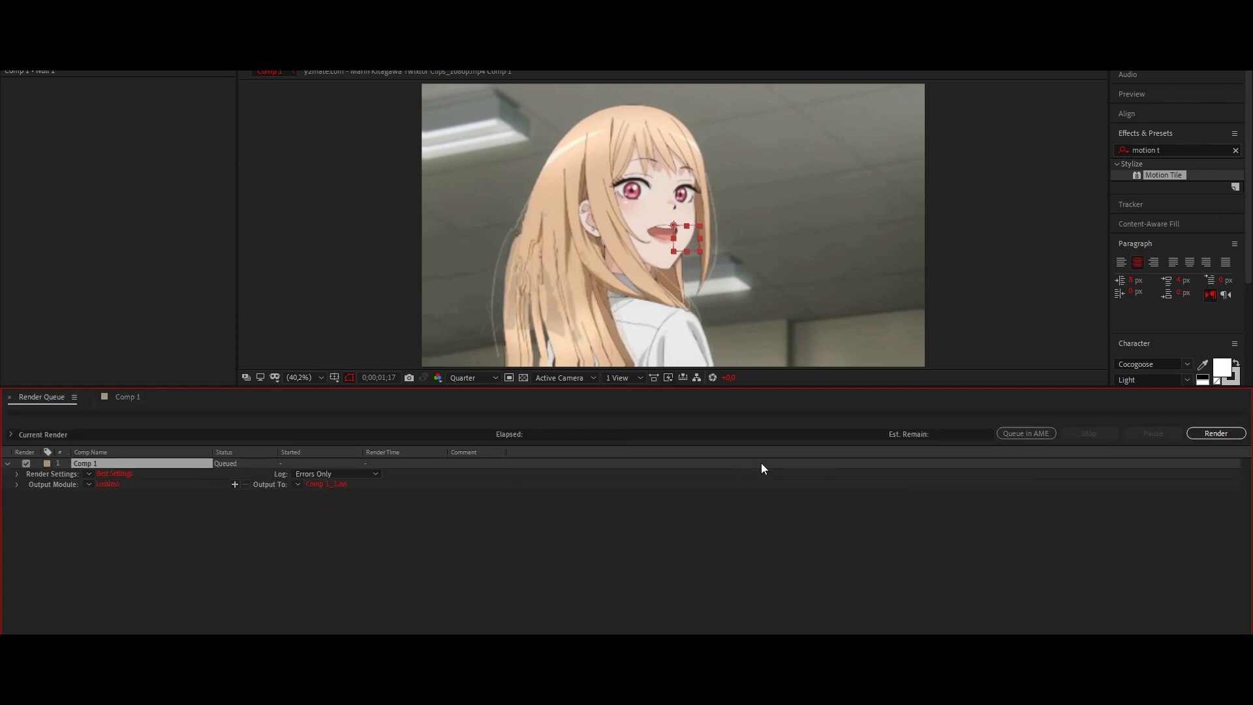
pyautogui.click(1216, 433)
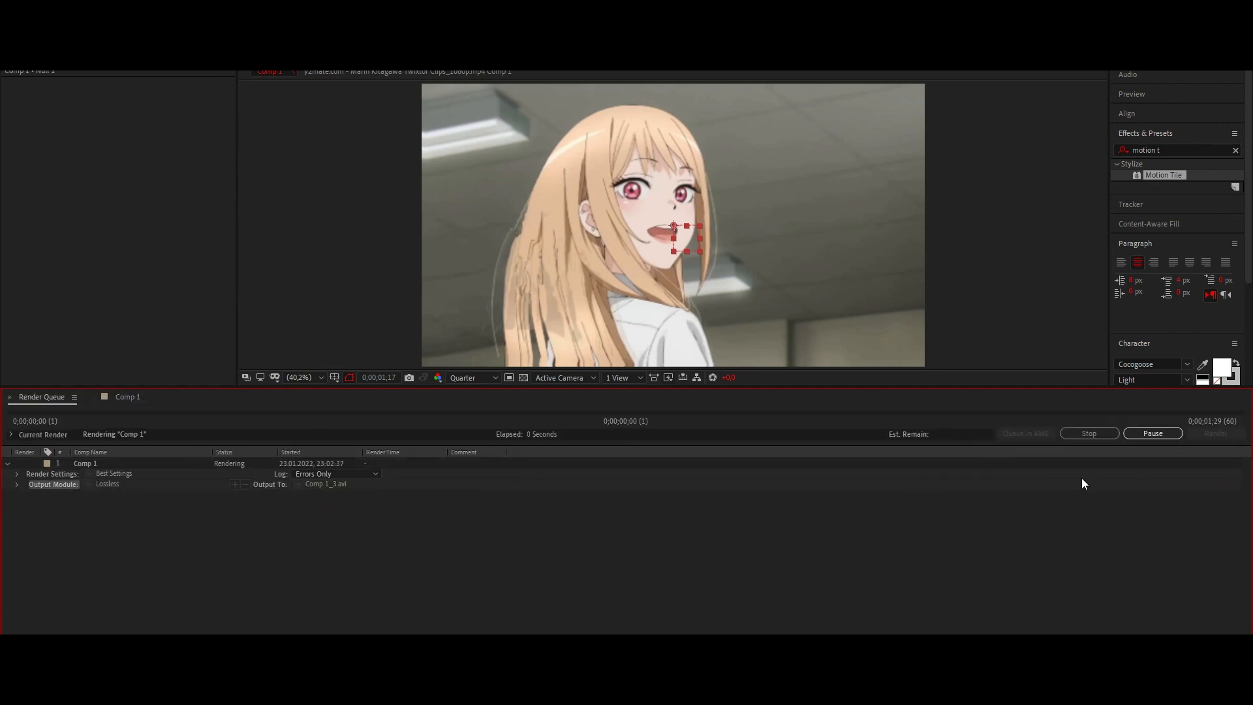